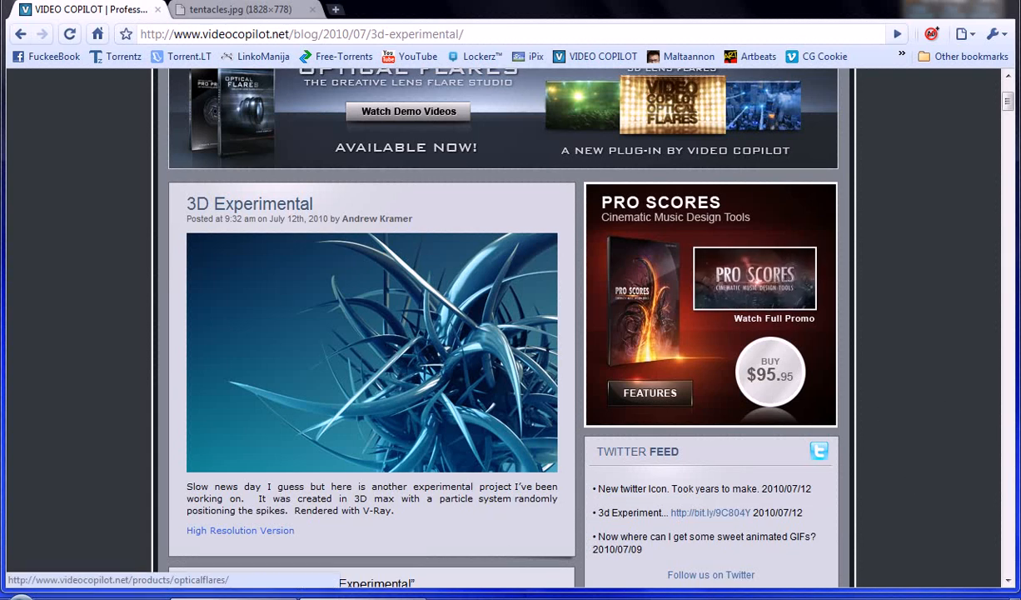
Scroll the blog post and open tentacles.jpg via the High Resolution Version link.
left_click(240, 10)
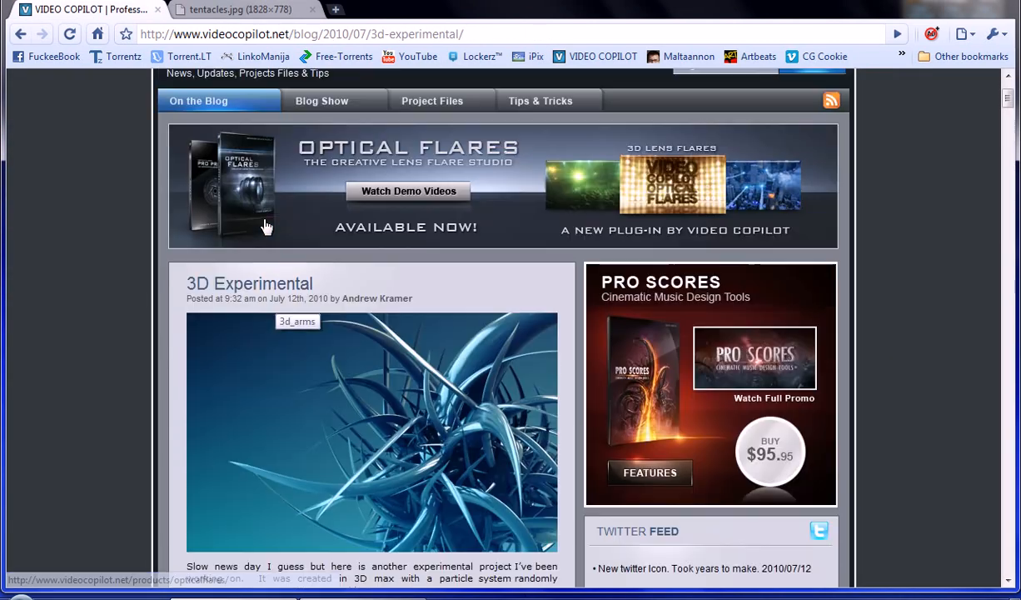
scroll("down", 3)
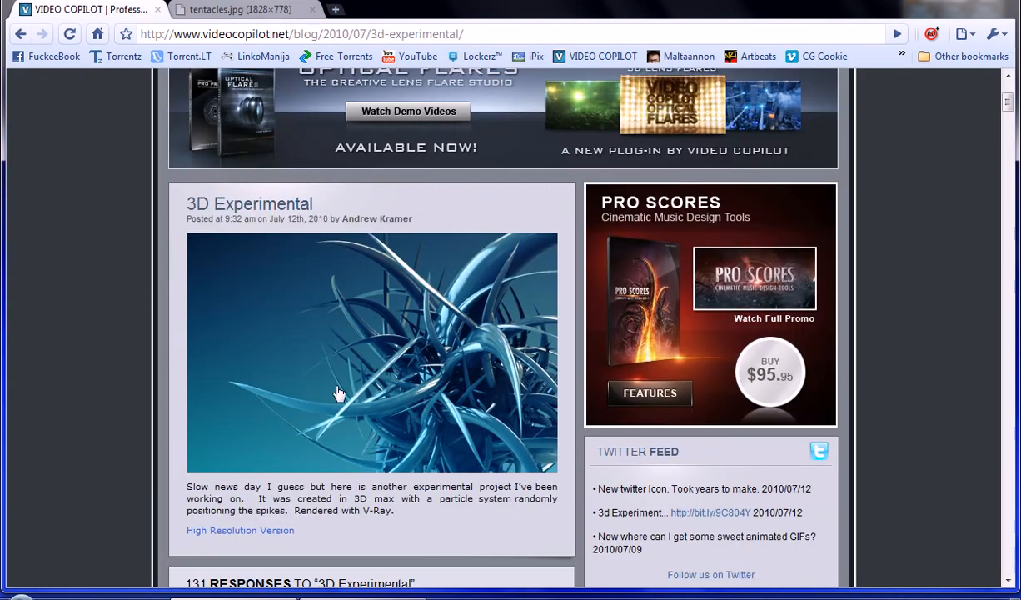
scroll("down", 3)
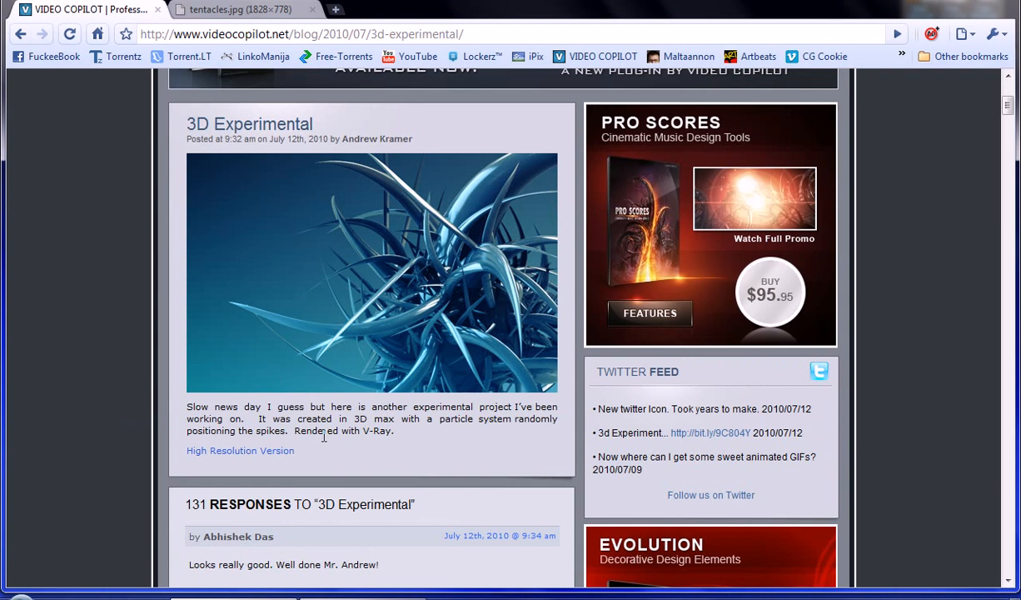
left_click(240, 450)
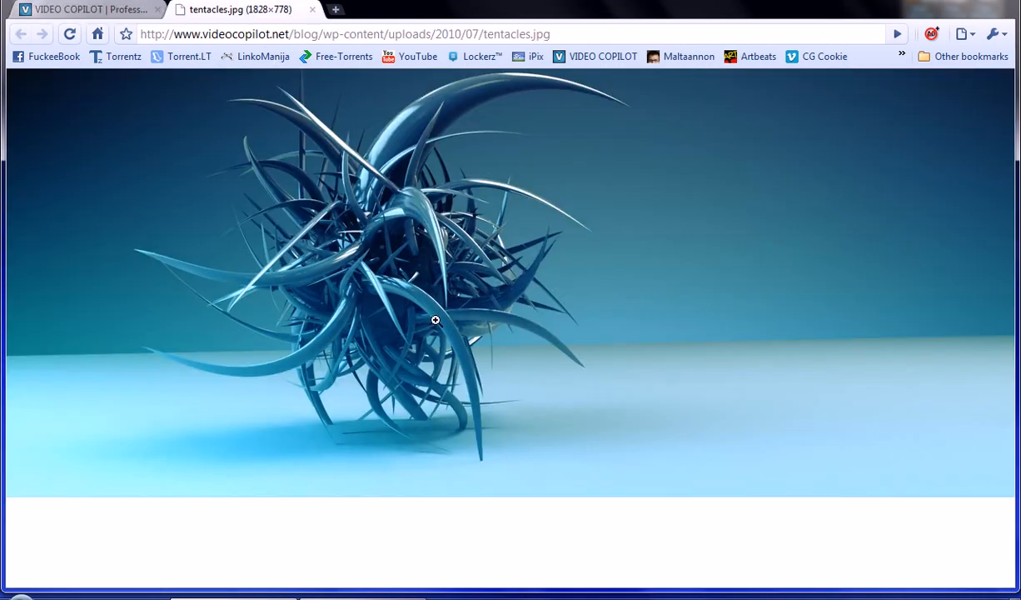
left_click(435, 319)
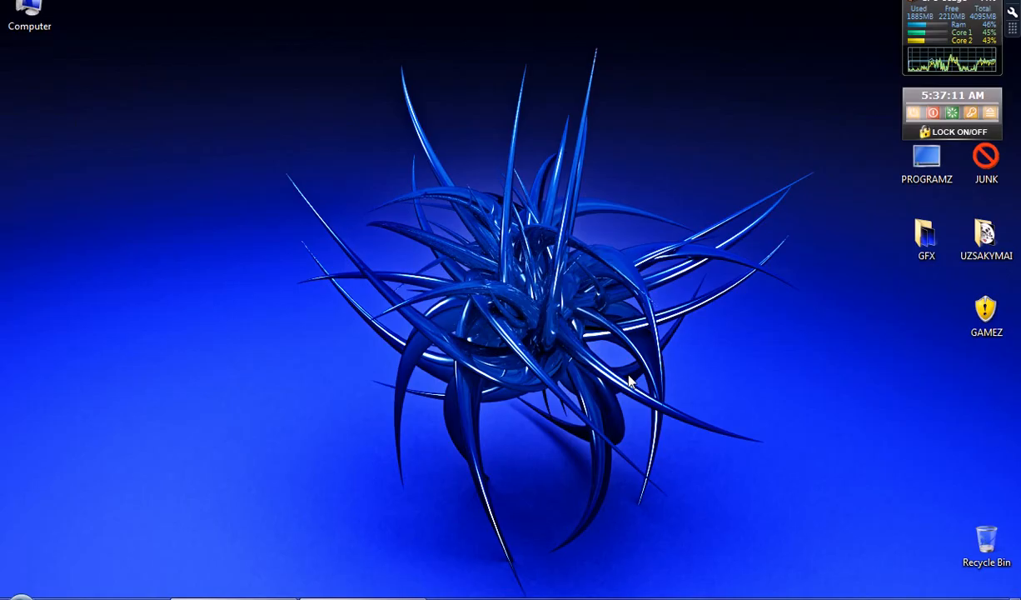
mouse_move(794, 396)
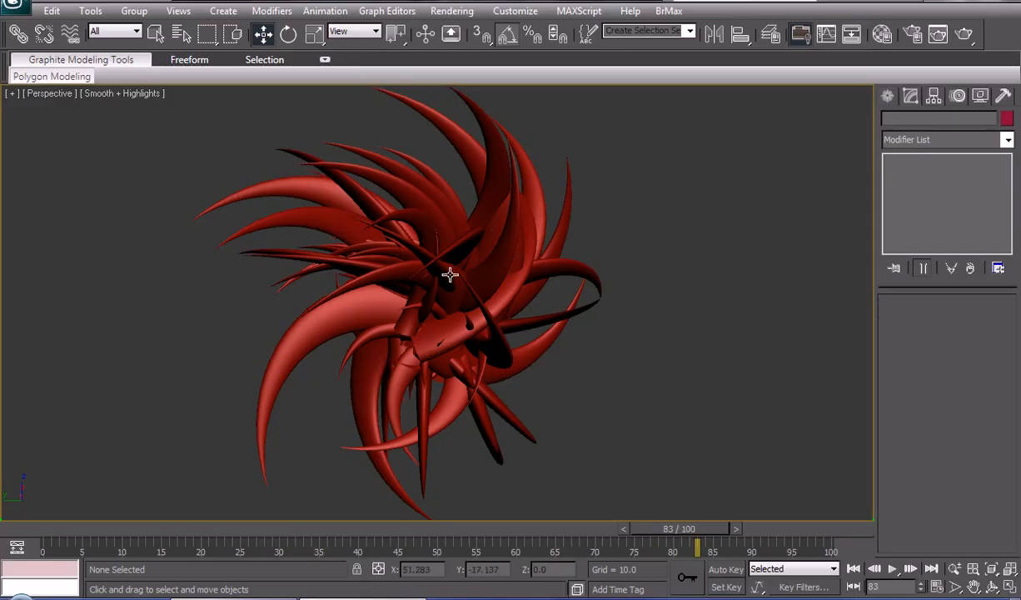
mouse_move(157, 170)
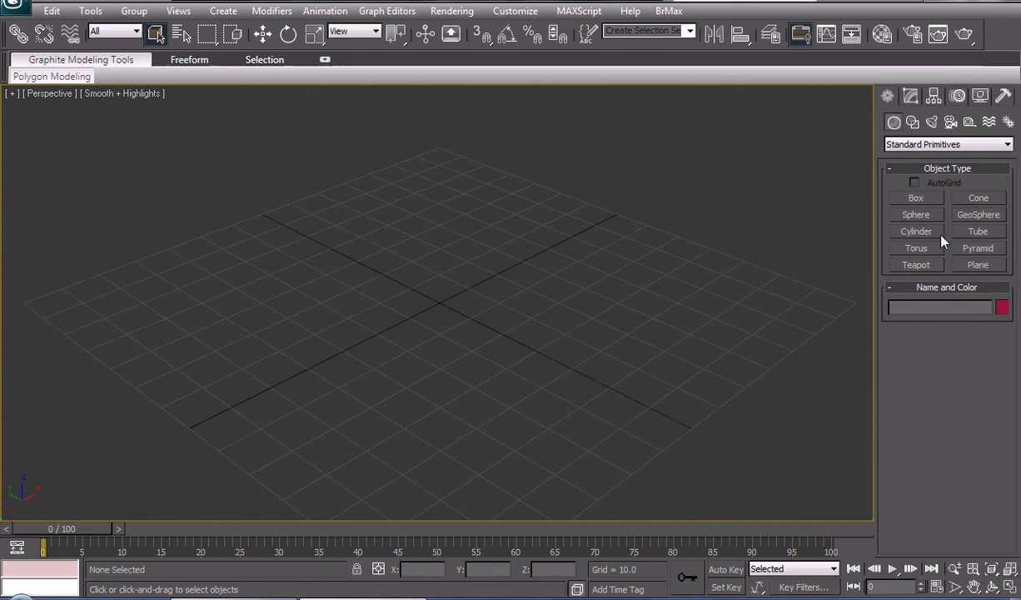
Create a sphere at the grid origin and adjust its Radius value.
left_click(916, 213)
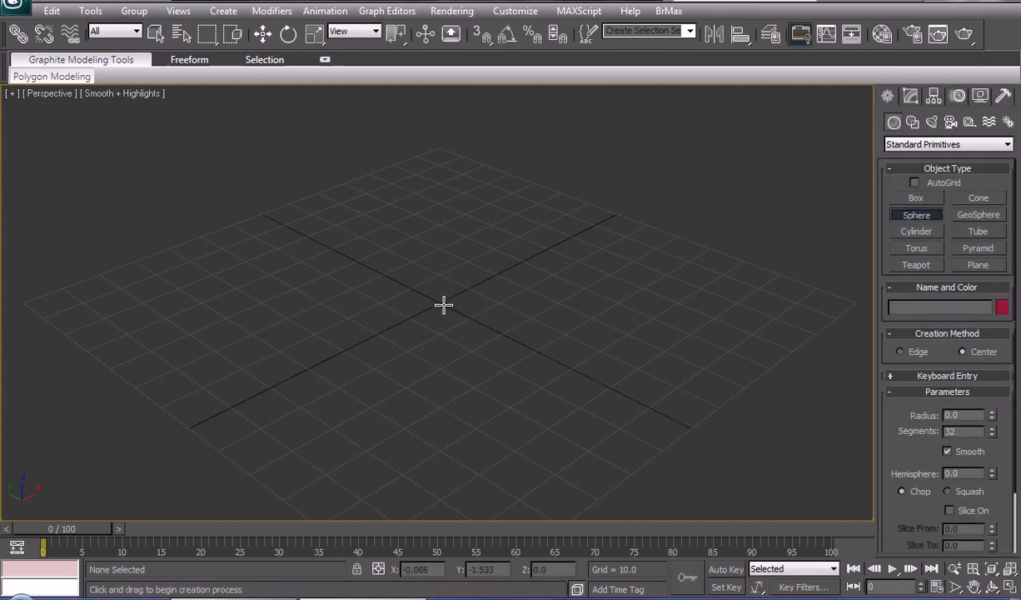
left_click_drag(441, 304, 463, 319)
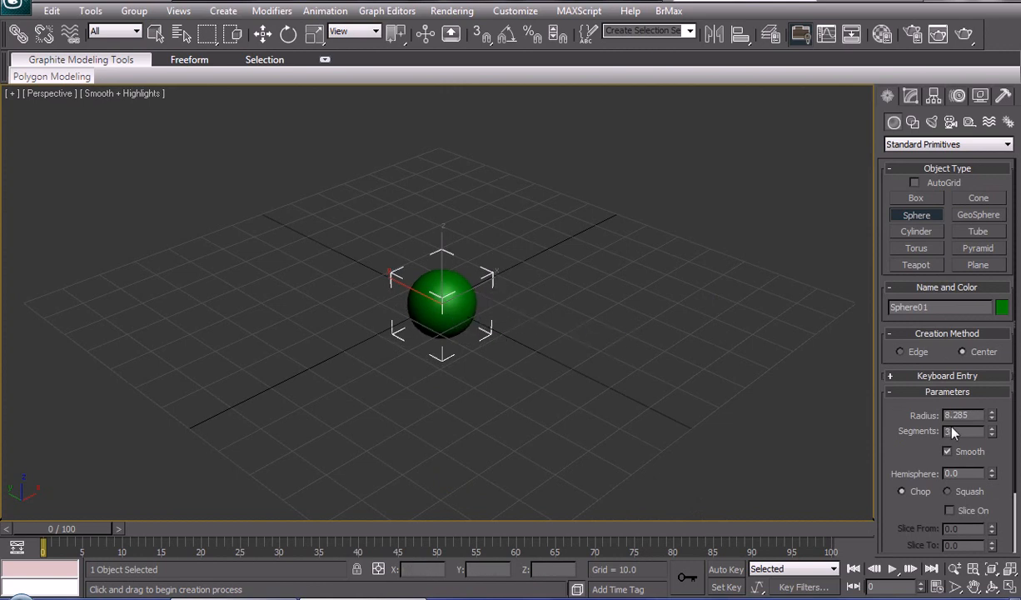
triple_click(963, 430)
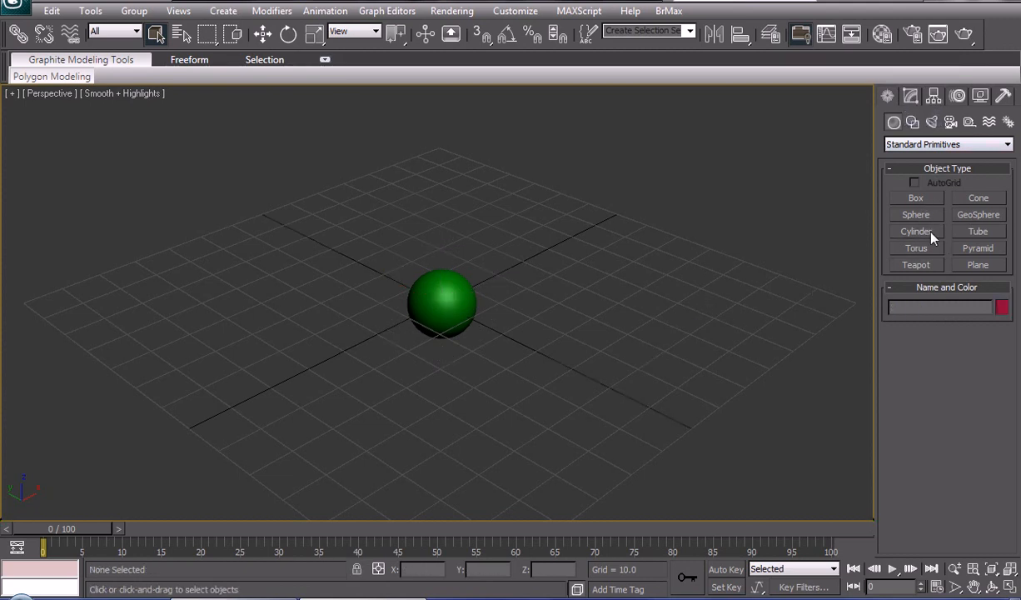
Create a pointed cone beside the sphere and scale it up uniformly.
left_click(977, 196)
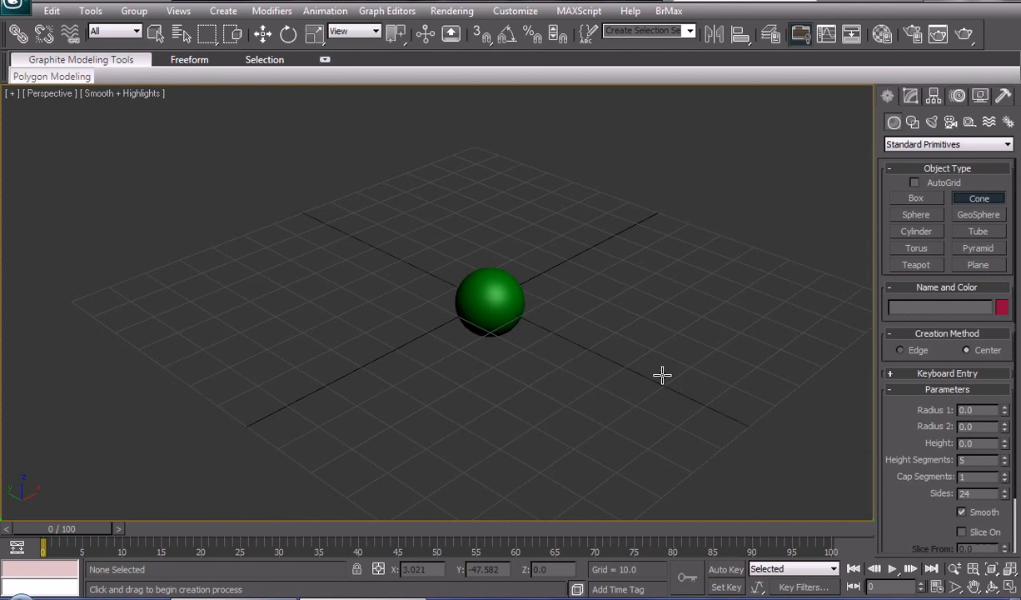
left_click_drag(683, 391, 683, 183)
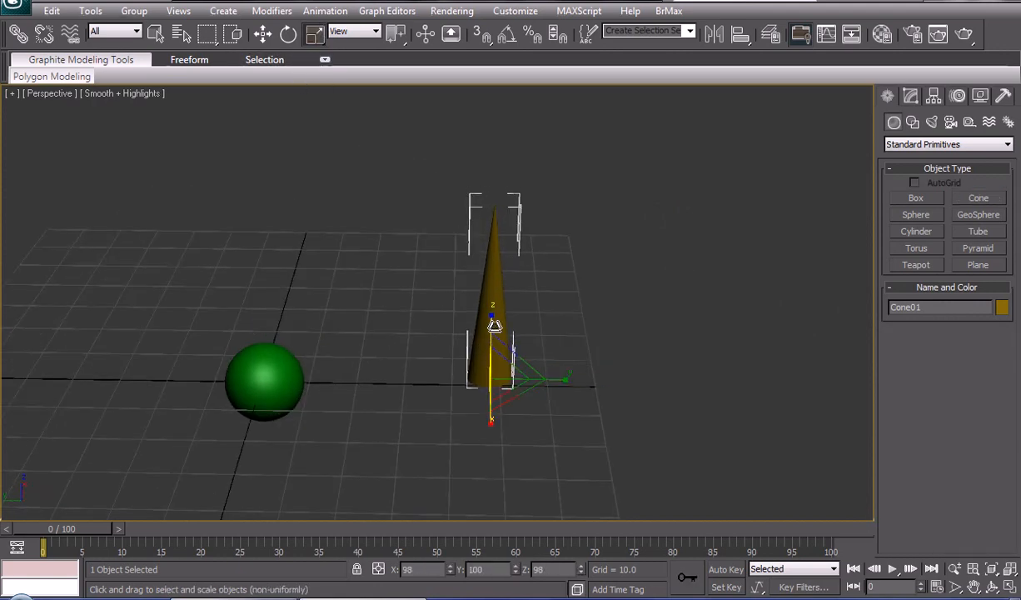
left_click_drag(496, 325, 496, 297)
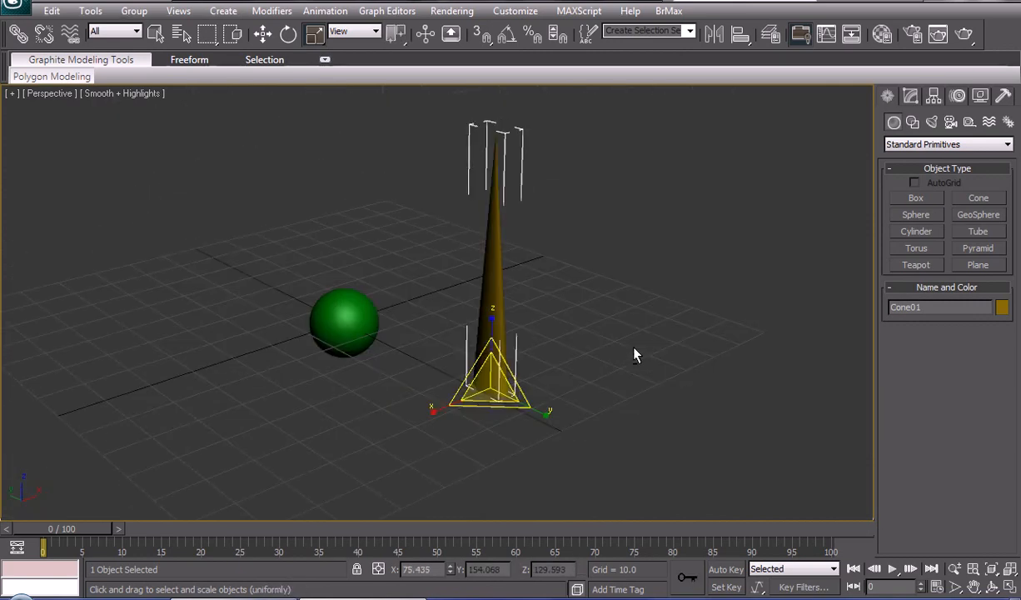
Add a Bend modifier to the cone with an Angle of about 86.5 degrees.
left_click(910, 95)
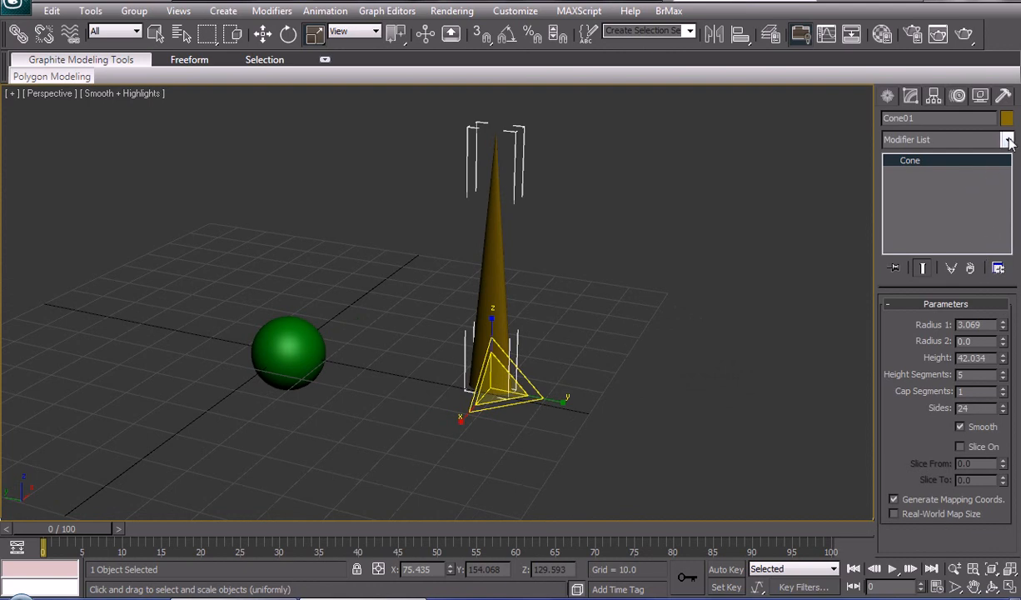
left_click(1007, 140)
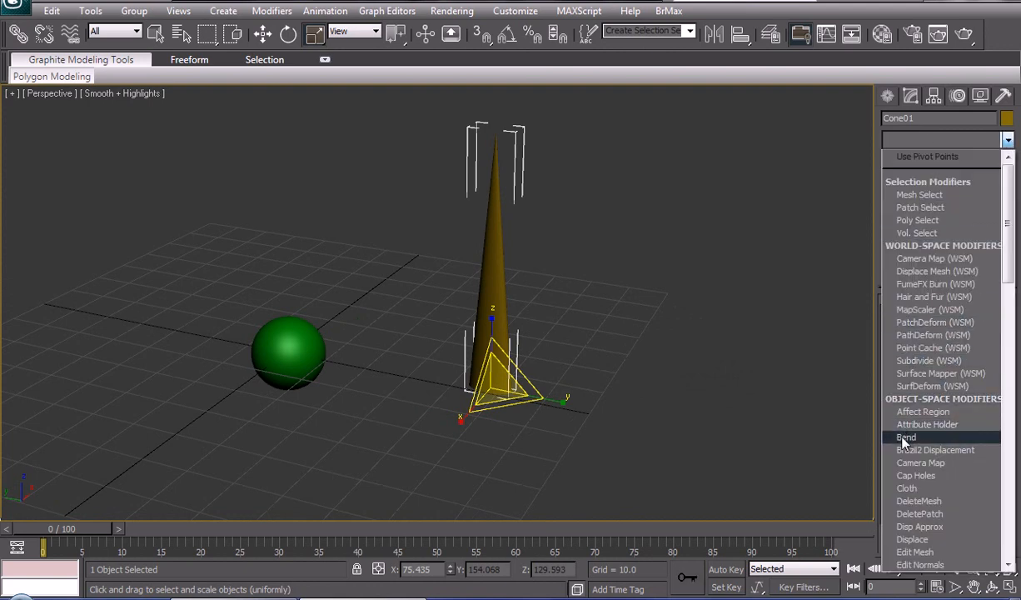
left_click(906, 437)
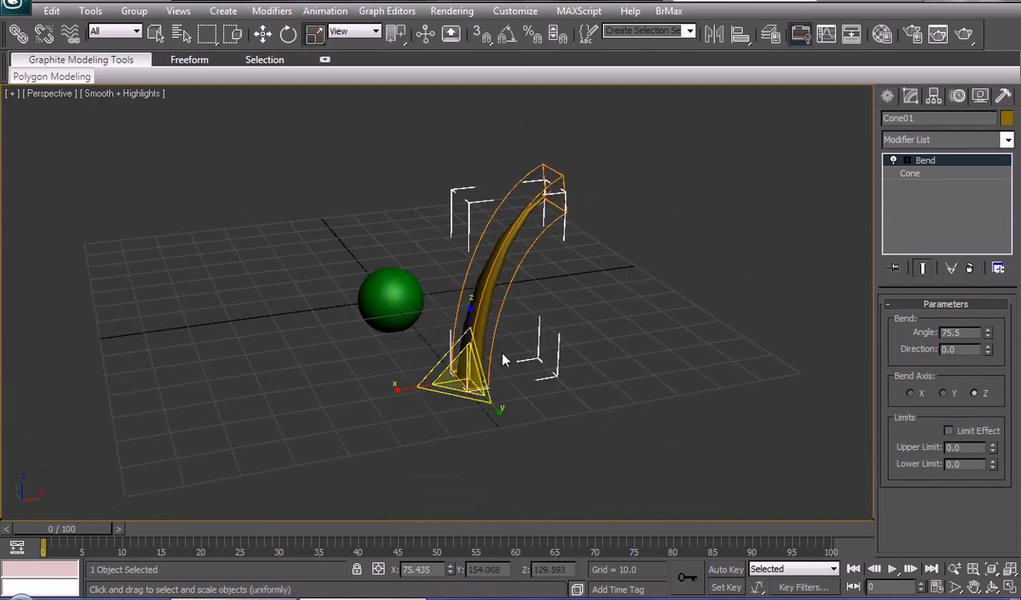
left_click_drag(500, 358, 517, 249)
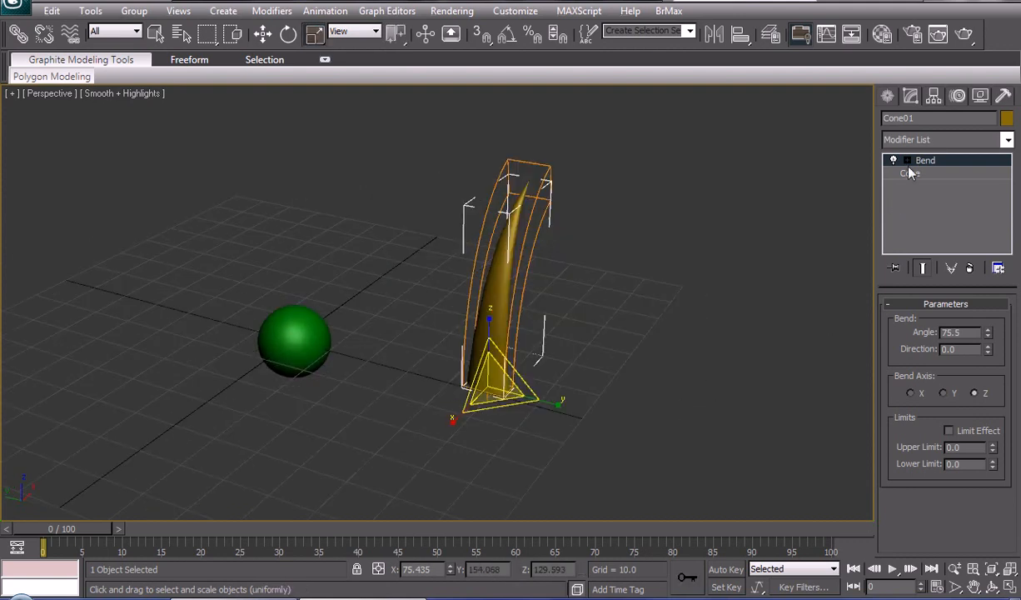
Rotate the Bend gizmo sub-object to redirect the spike's curve.
left_click(906, 160)
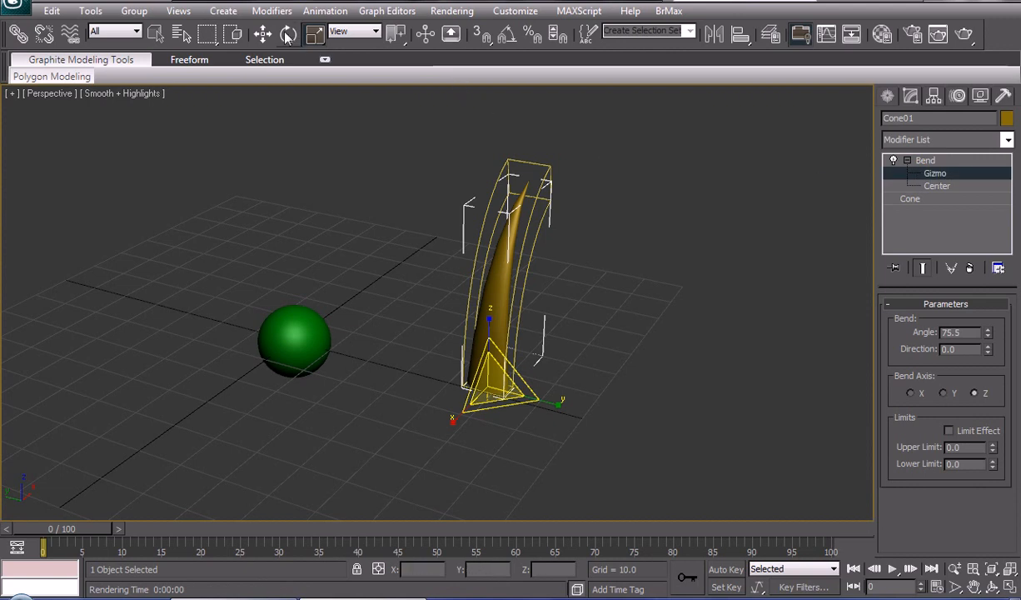
left_click(263, 33)
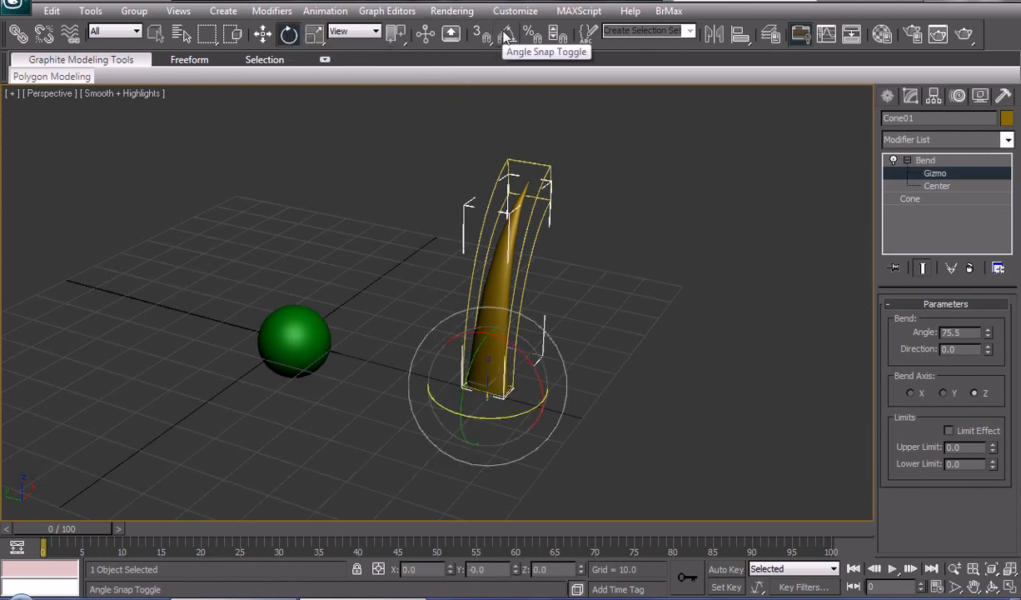
left_click_drag(487, 358, 533, 416)
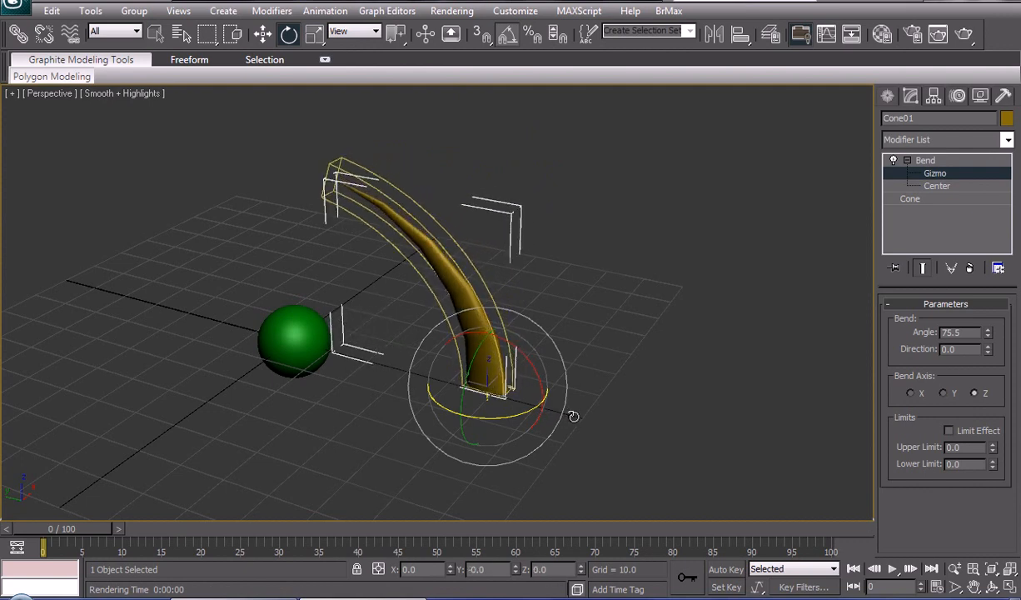
left_click(924, 160)
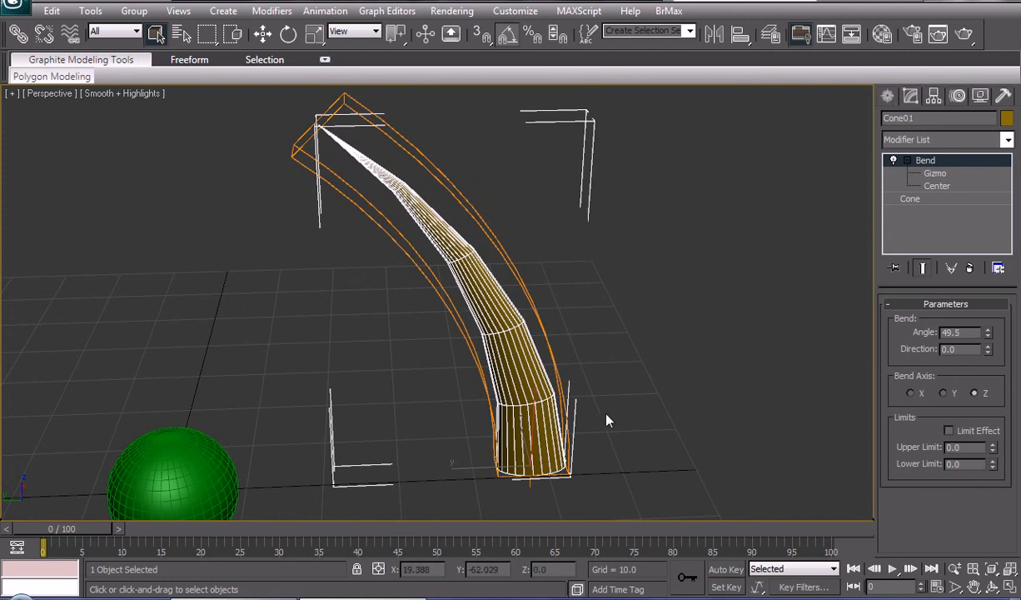
Set the cone's Height Segments to 15 for a smooth bend.
left_click(909, 199)
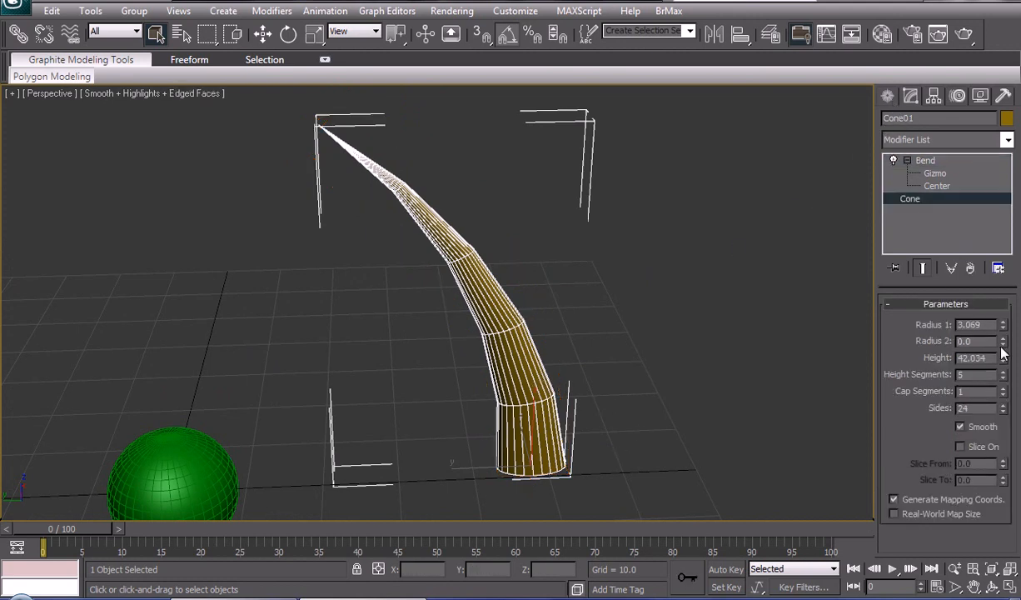
triple_click(975, 373)
type("15")
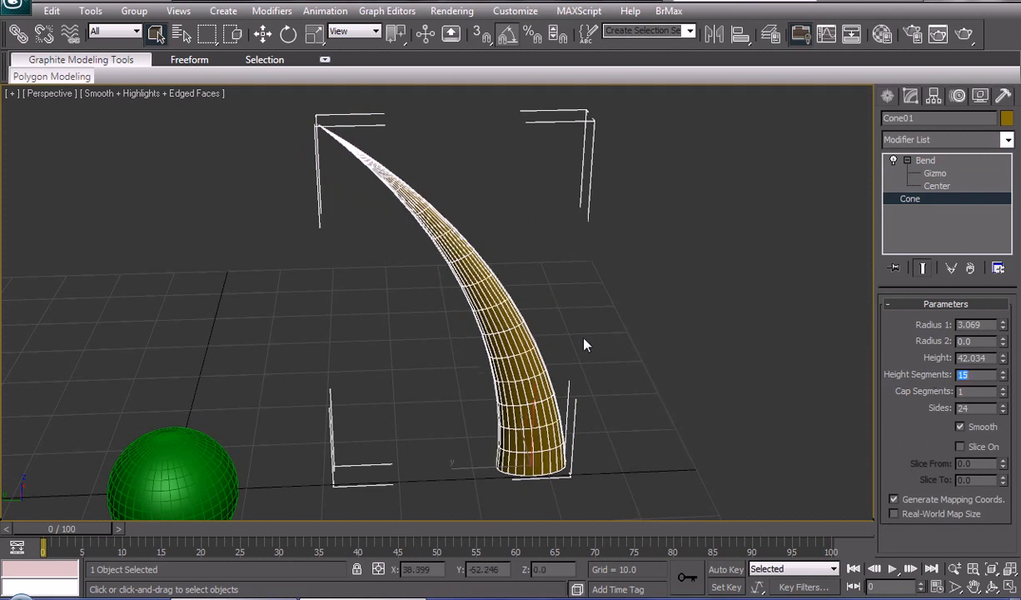
mouse_move(593, 345)
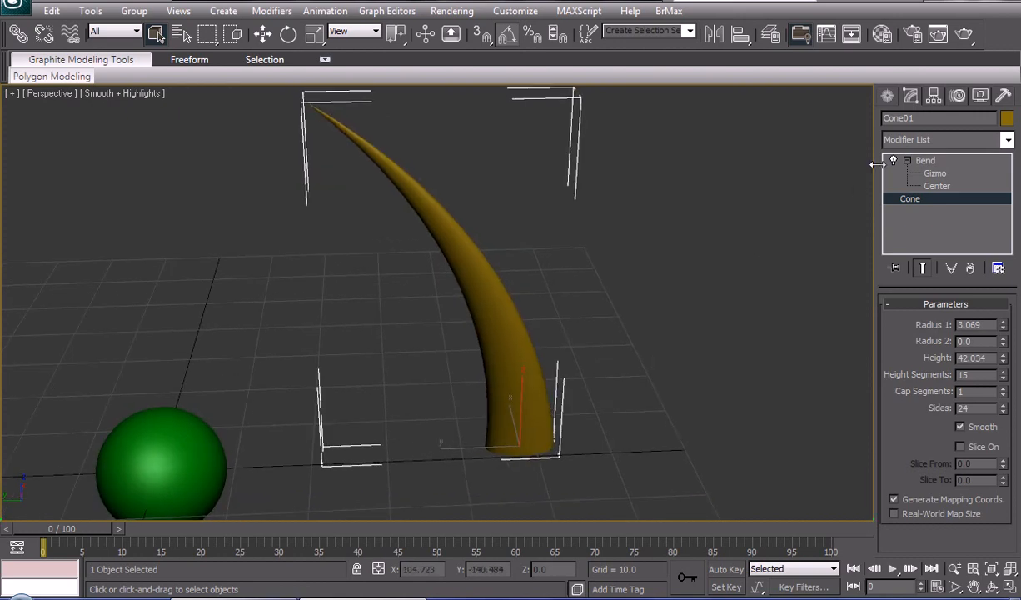
left_click(888, 95)
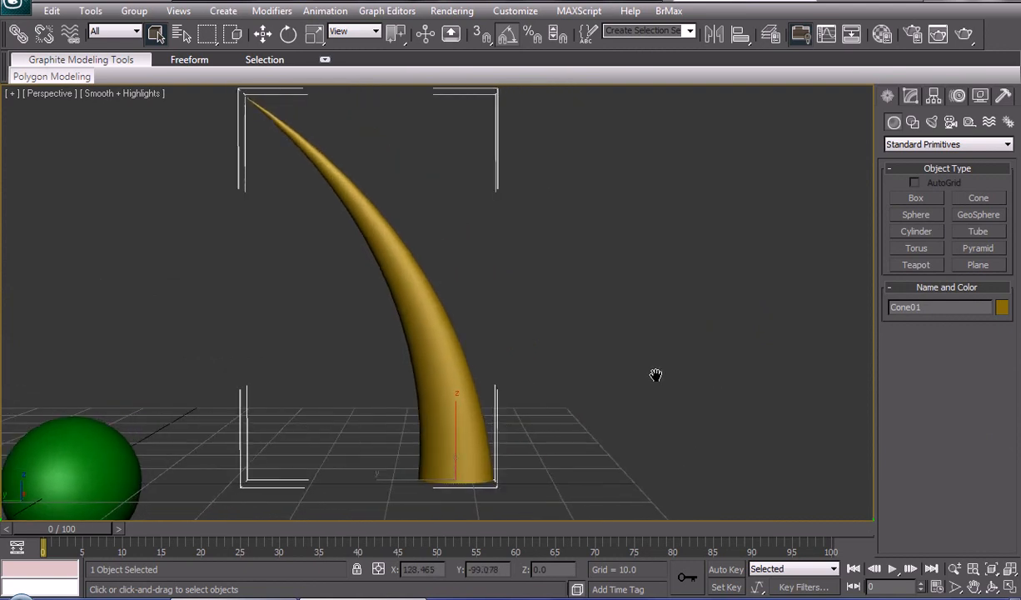
Clone the spike as a Copy and shift its Bend center along the horn.
left_click(263, 33)
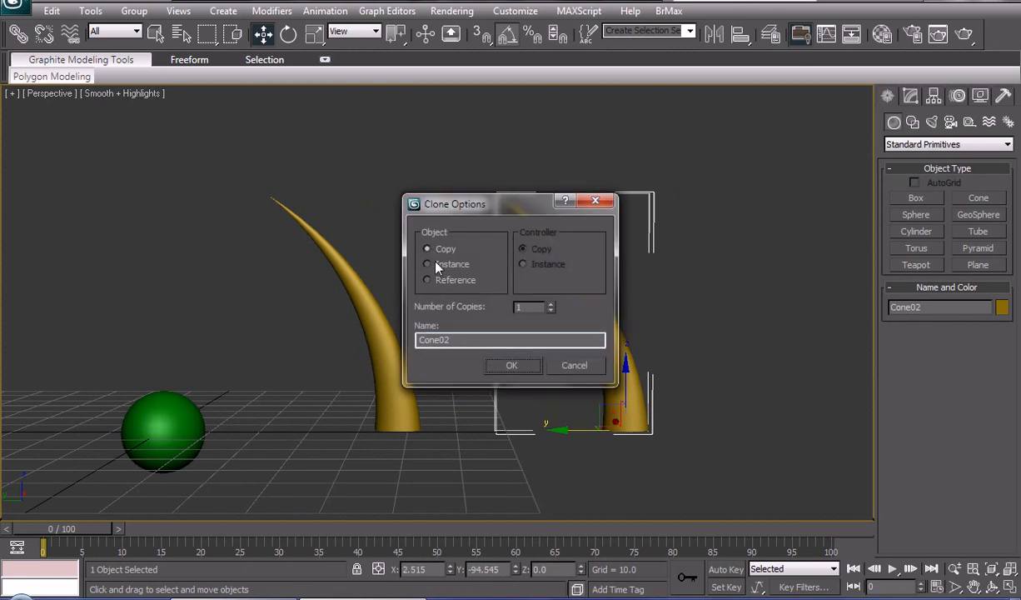
mouse_move(585, 226)
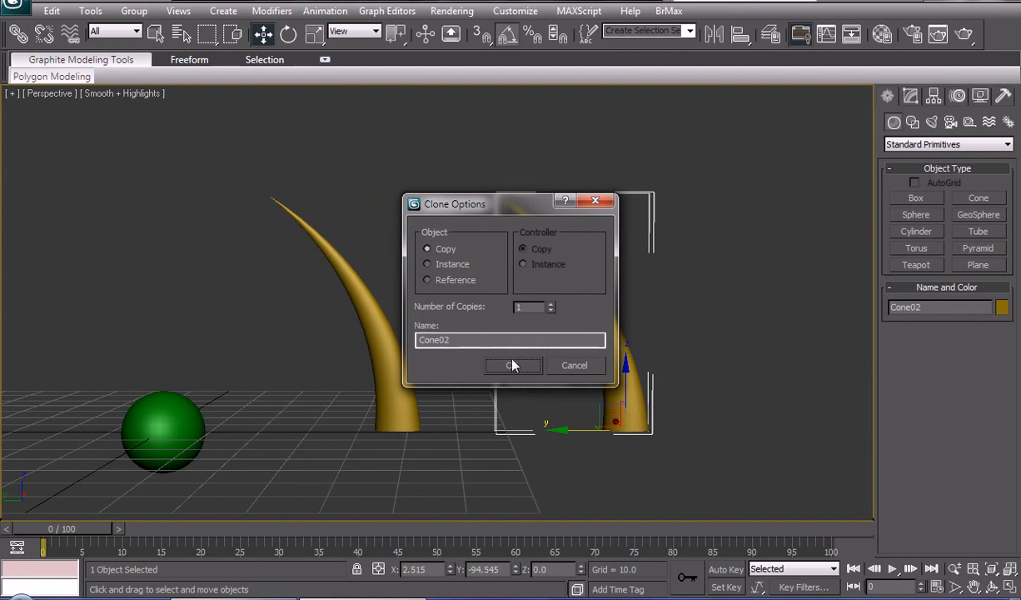
left_click(513, 365)
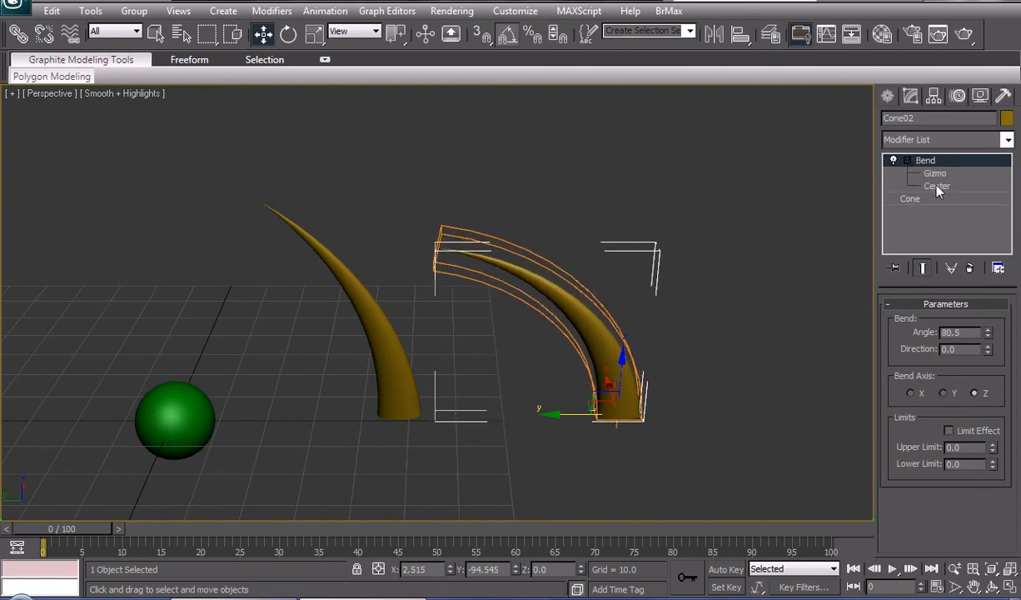
left_click(936, 187)
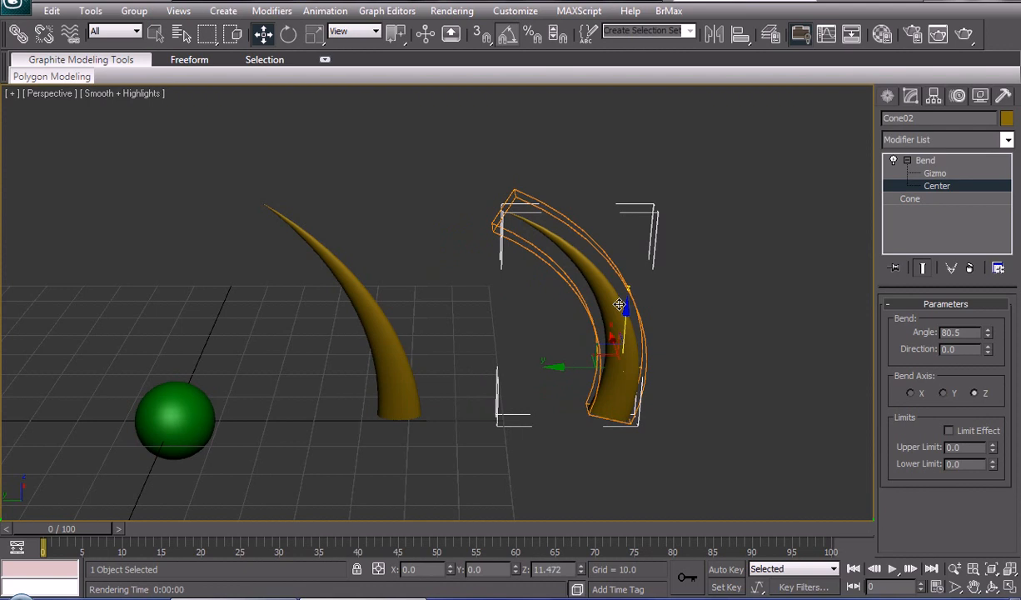
left_click_drag(619, 303, 632, 265)
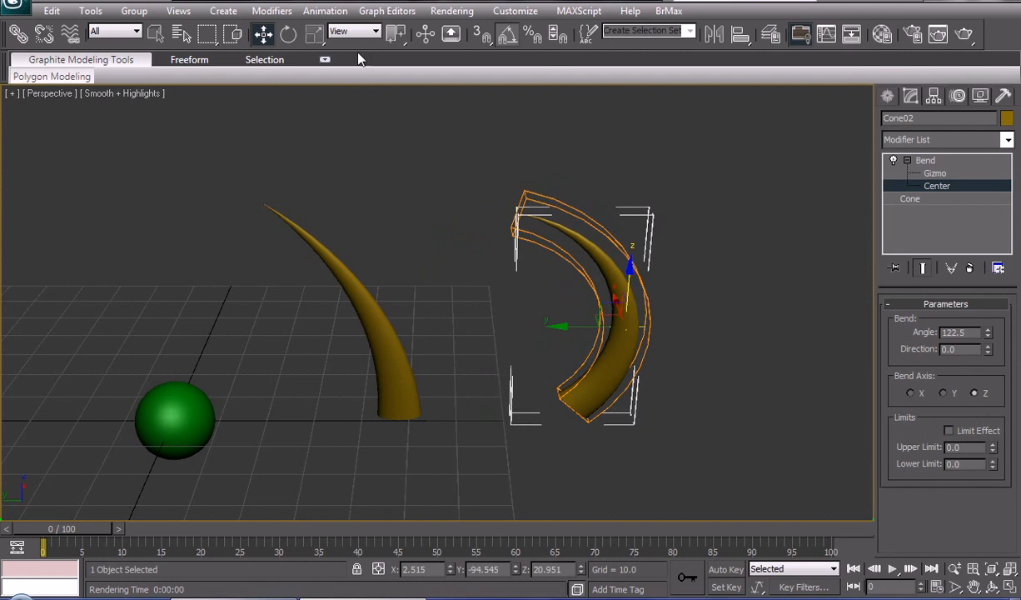
Raise the copy's Bend Angle to about 122 and Height Segments to 17.
left_click(909, 95)
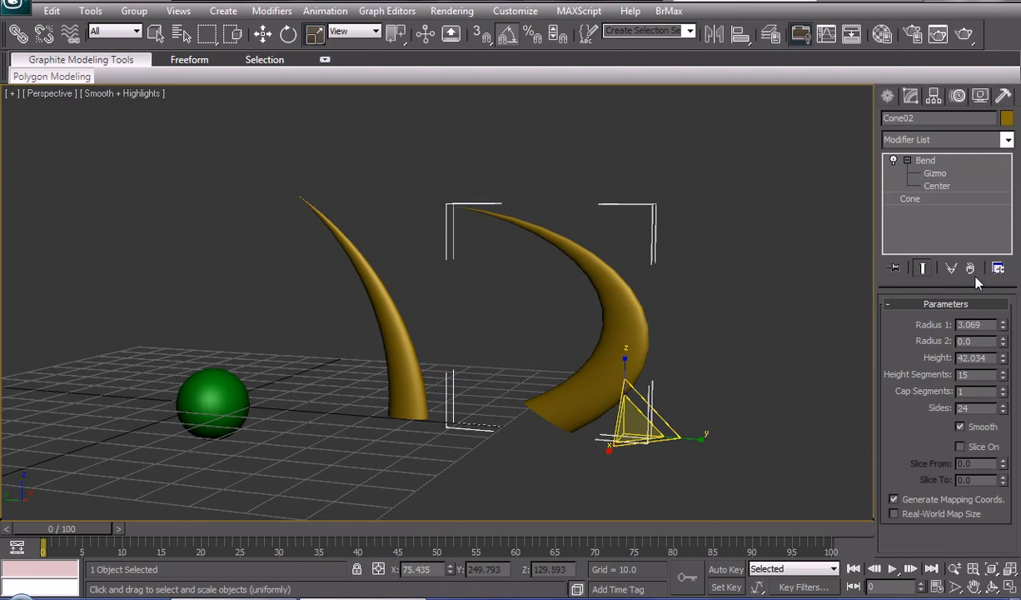
left_click(1003, 370)
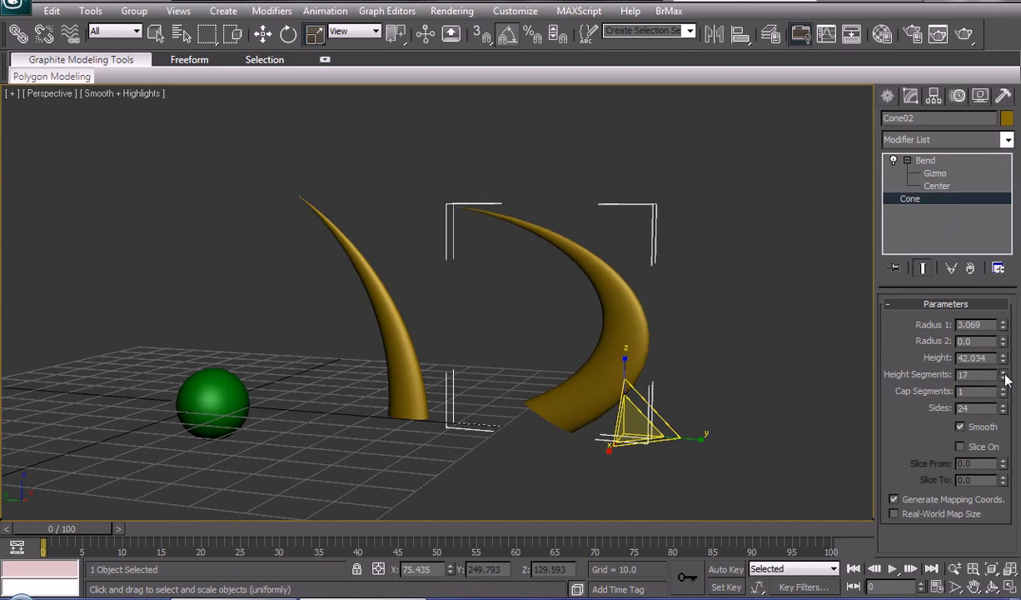
left_click(1003, 370)
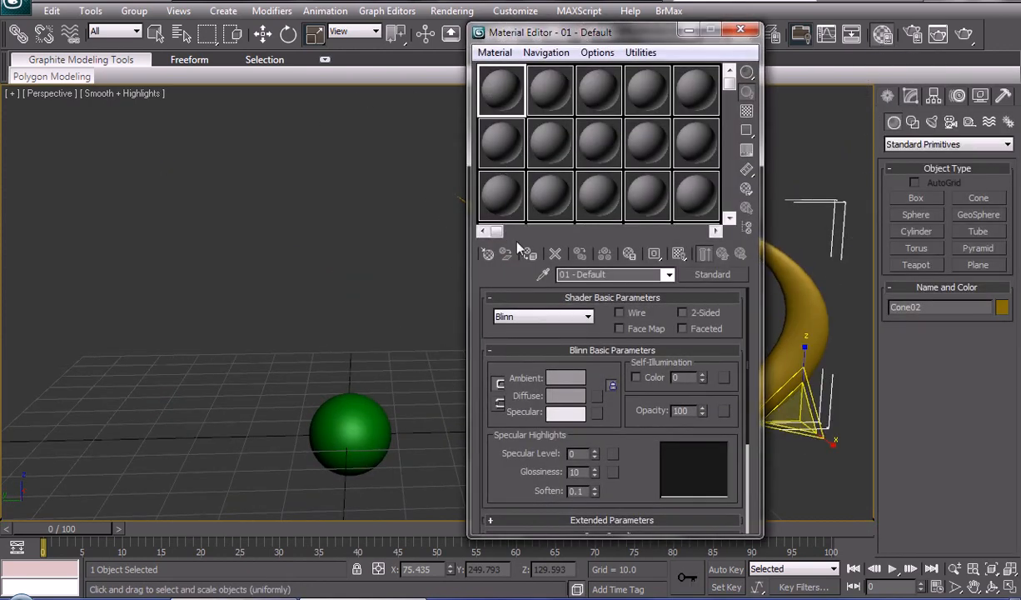
Make a 255-white Ambient/Diffuse material and assign it to all scene objects.
left_click(566, 376)
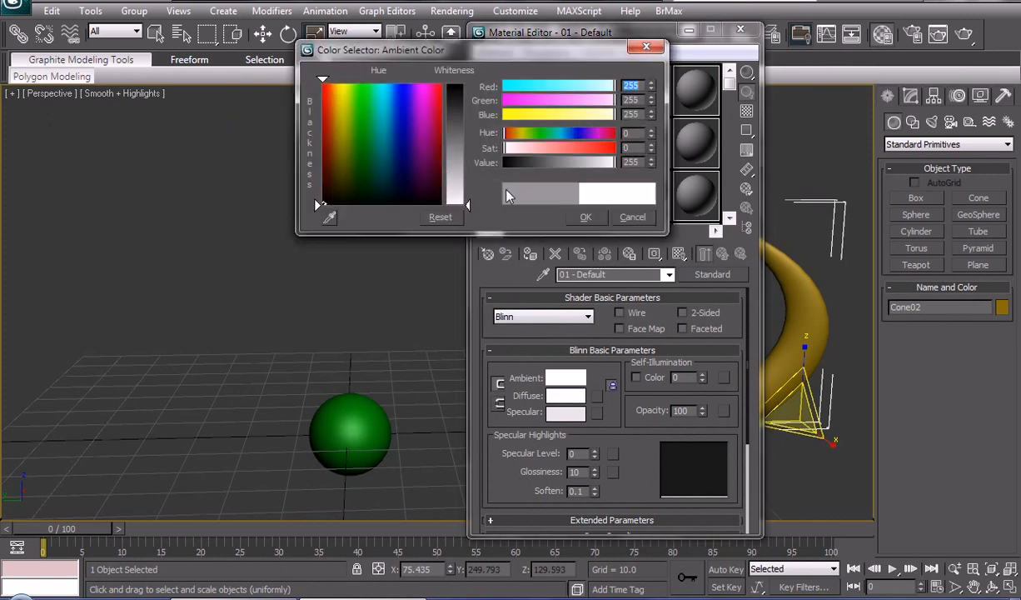
left_click(633, 216)
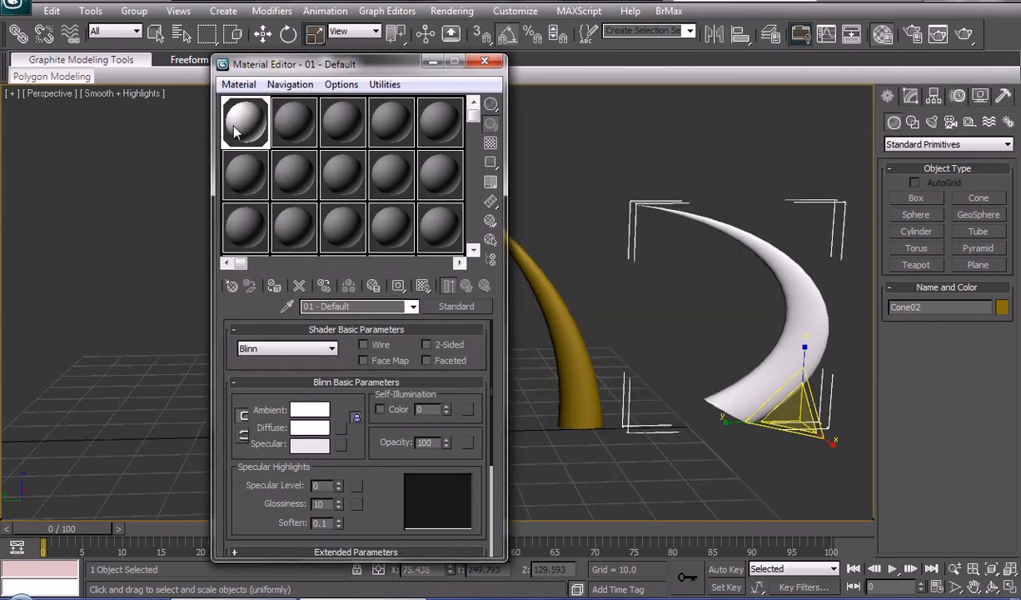
left_click(483, 64)
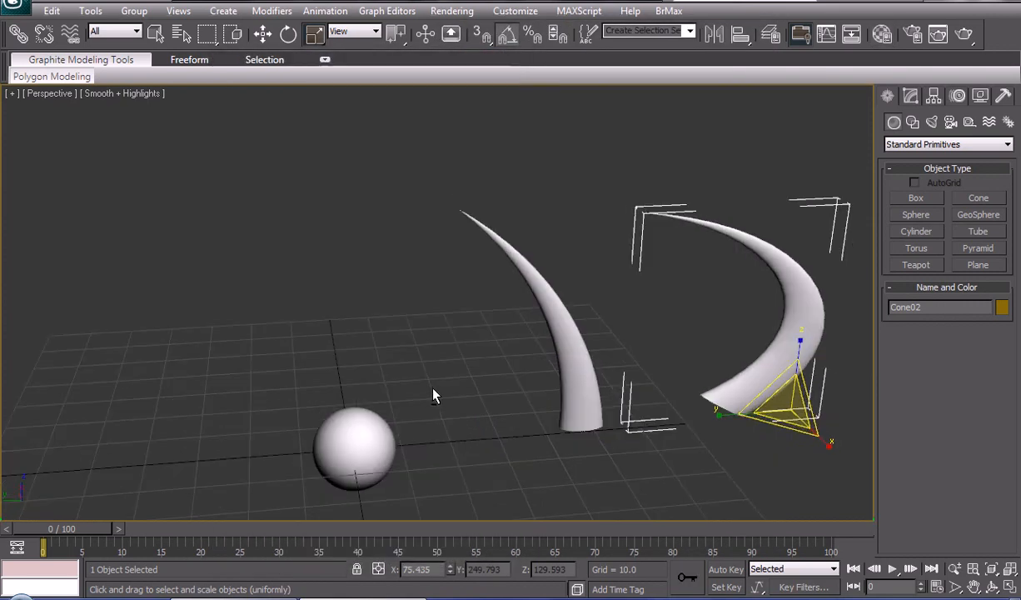
left_click_drag(433, 397, 506, 362)
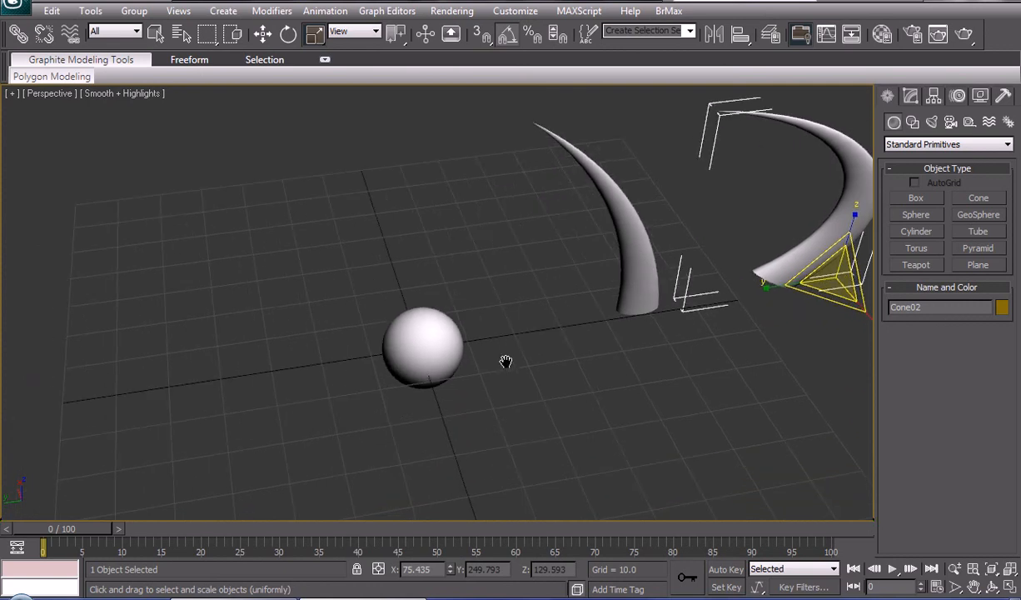
left_click_drag(507, 361, 538, 353)
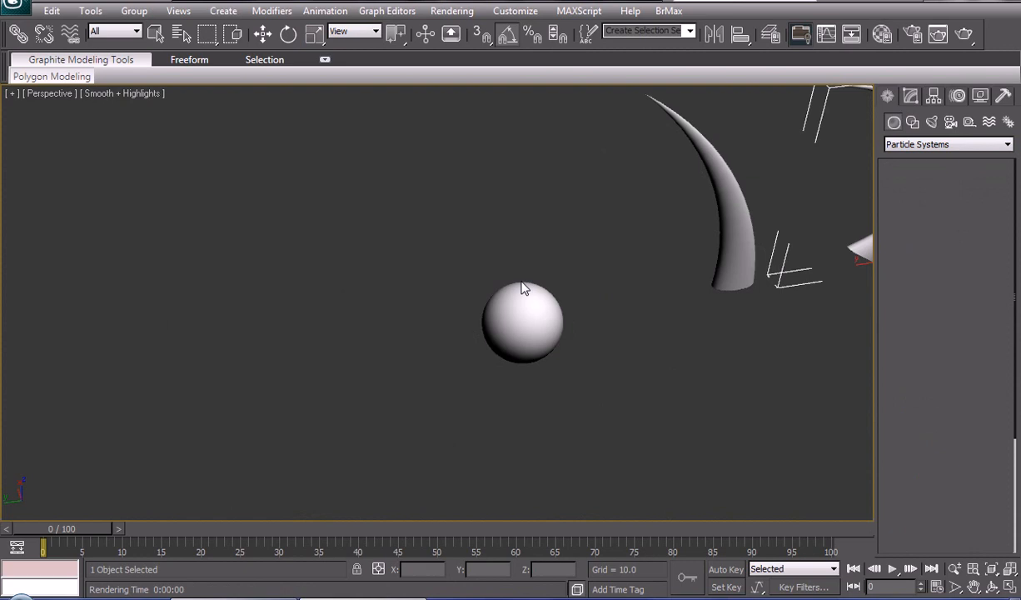
Create a PArray emitter, test-render, and pick Sphere01 as its emitter object.
left_click(916, 231)
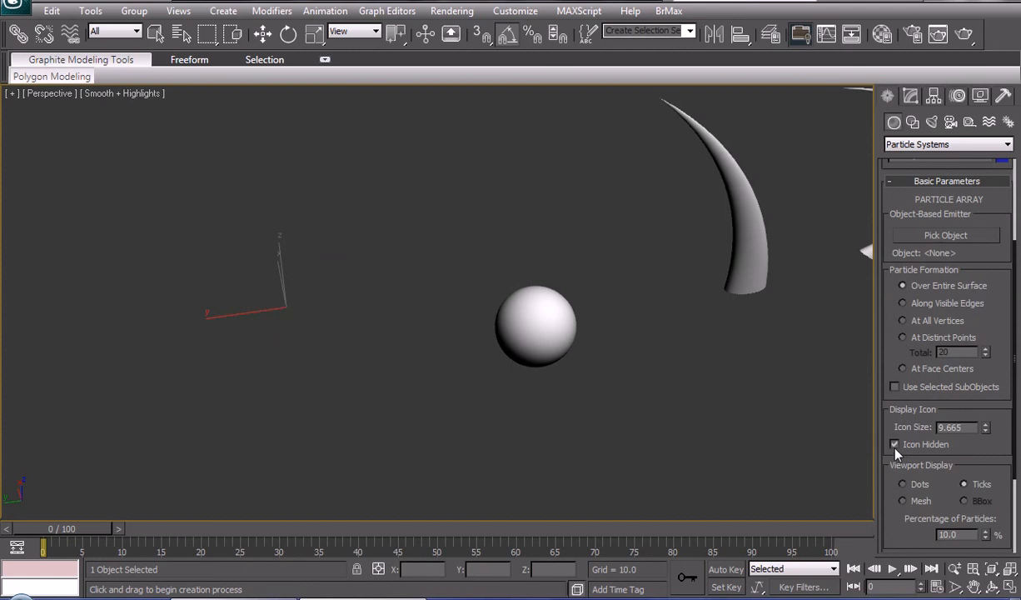
left_click(896, 443)
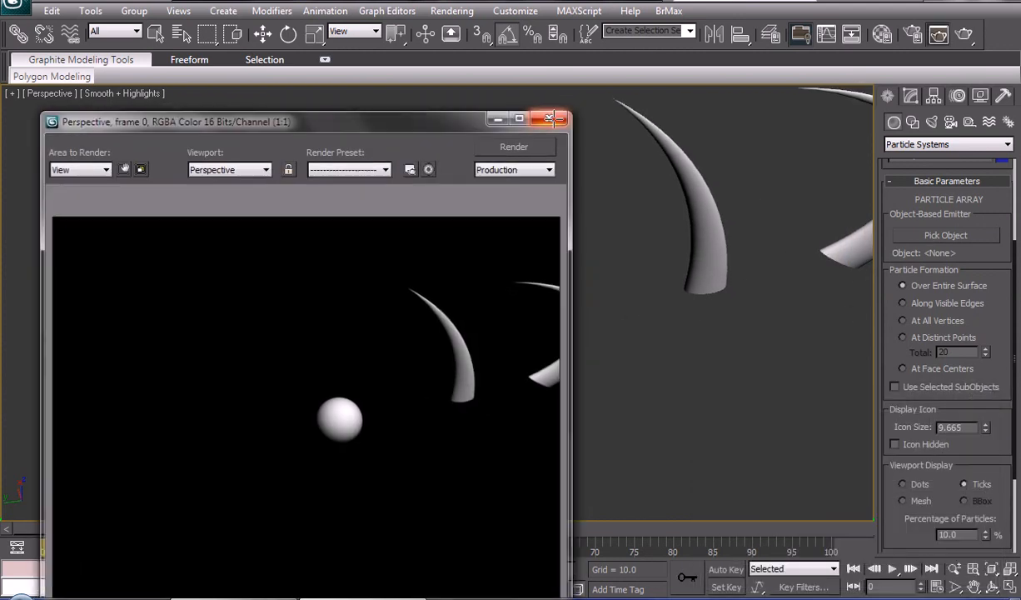
left_click(555, 118)
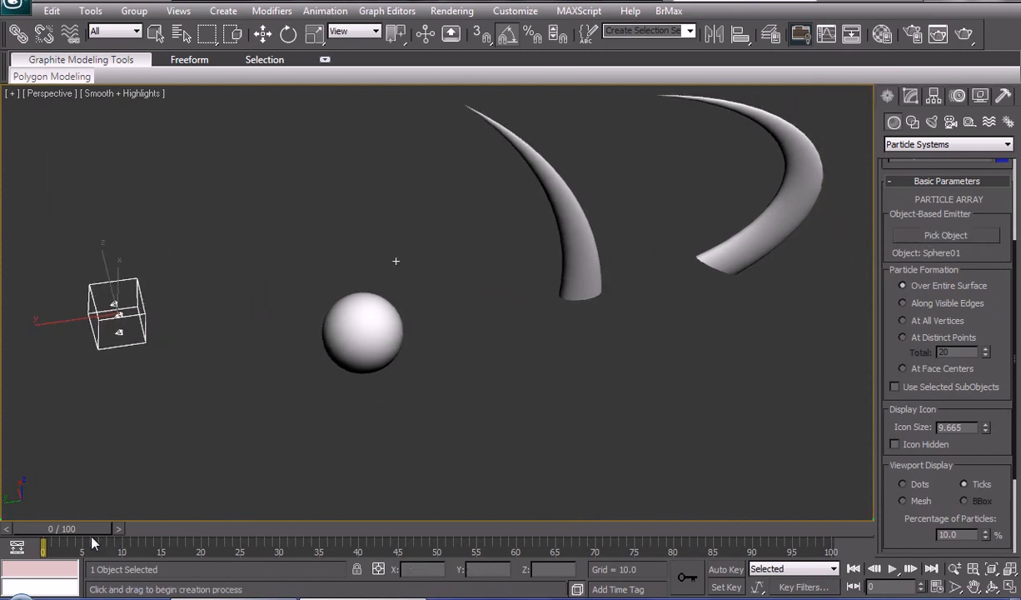
In Particle Generation set Speed to 0 and Use Rate to 80, scrubbing the timeline to check.
left_click_drag(44, 543, 287, 543)
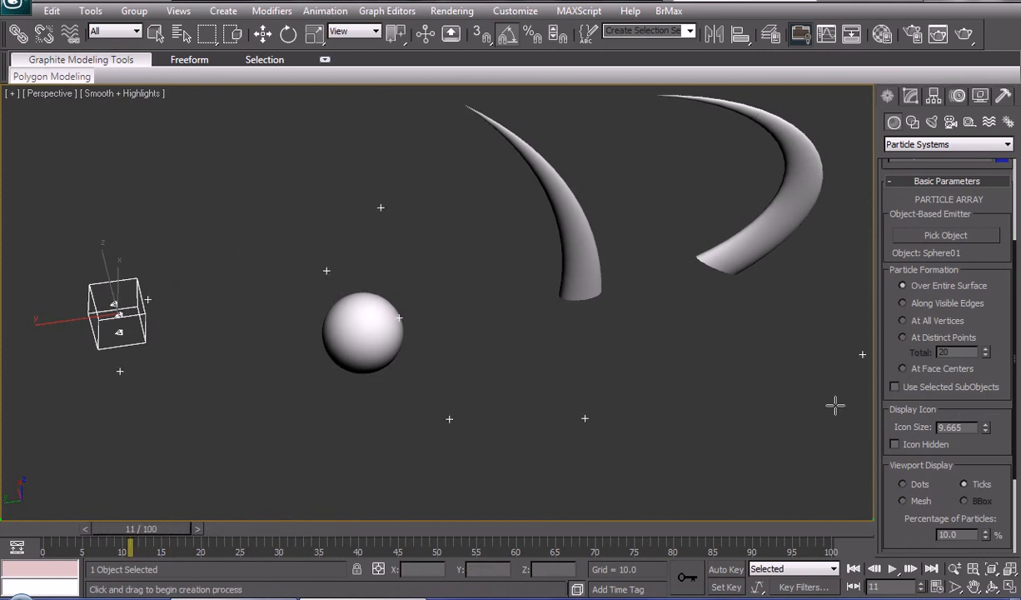
scroll("down", 3)
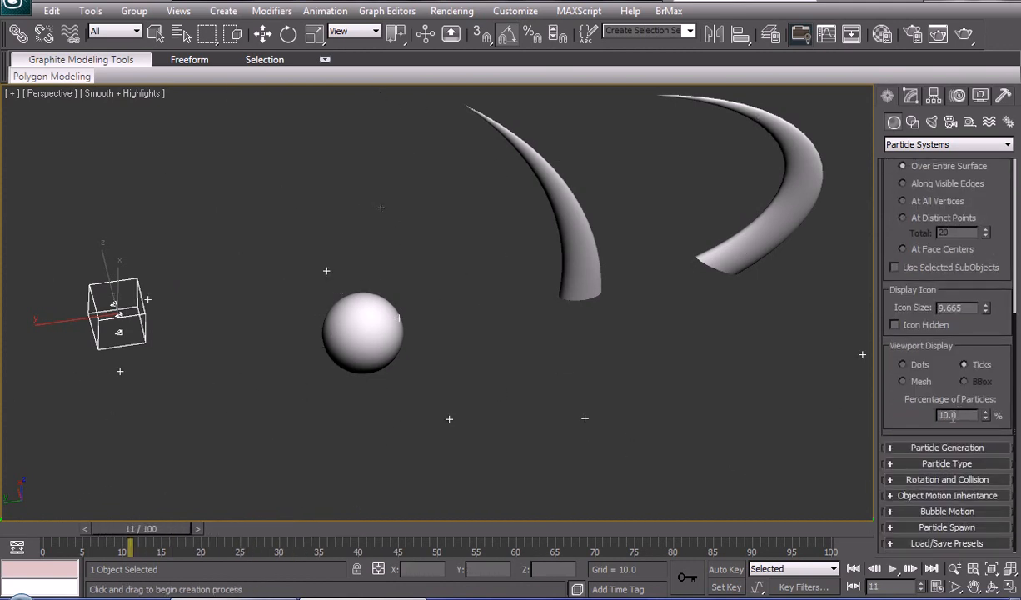
left_click(946, 447)
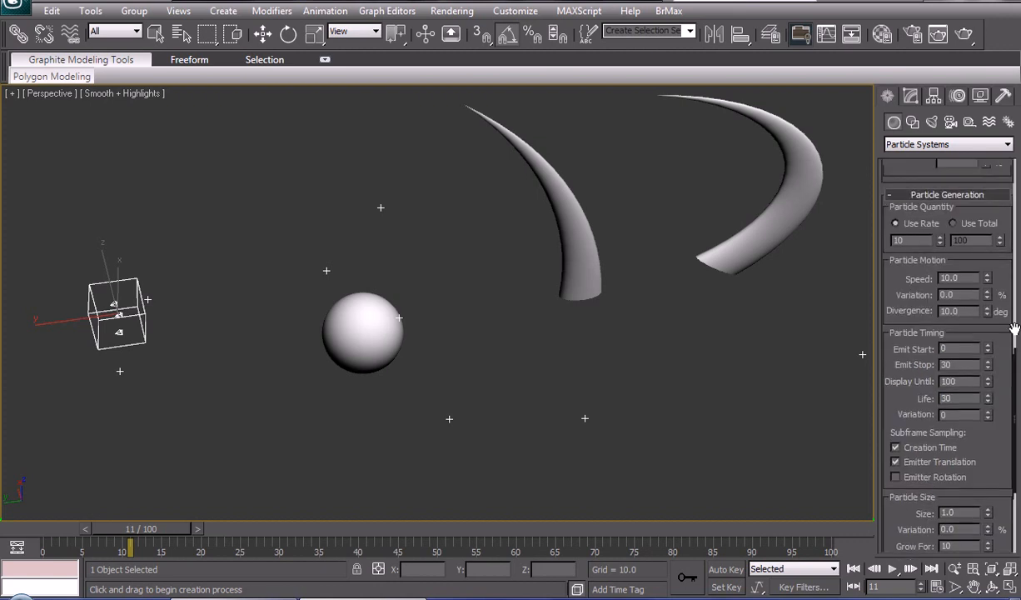
scroll("down", 3)
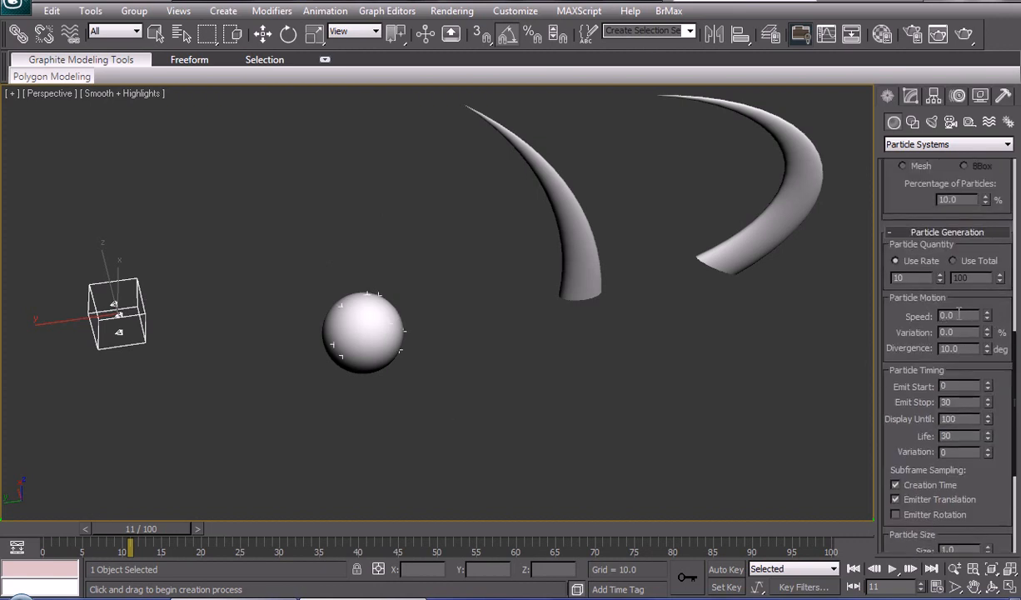
left_click_drag(130, 546, 320, 546)
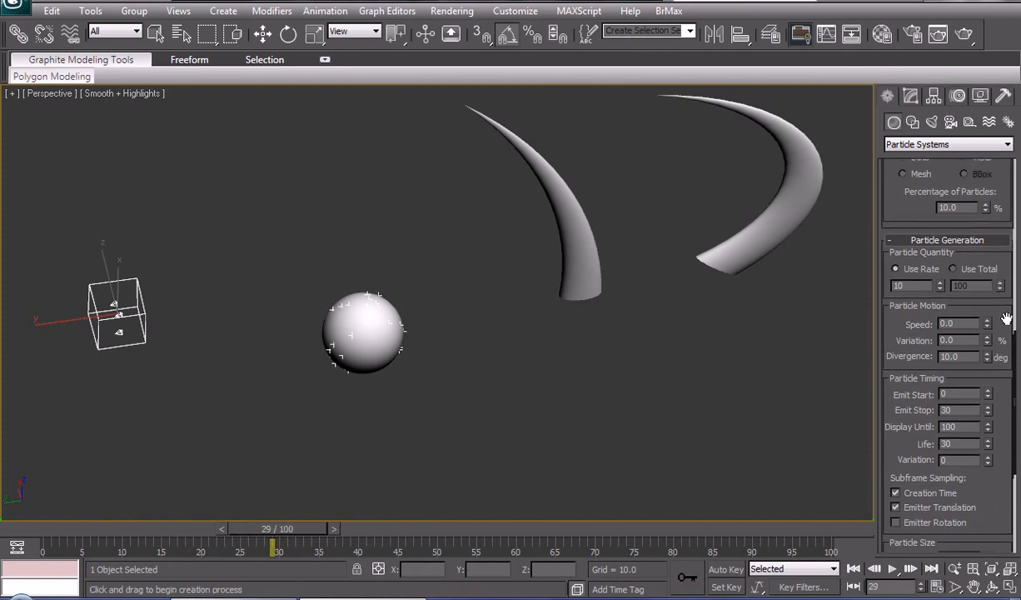
scroll("up", 3)
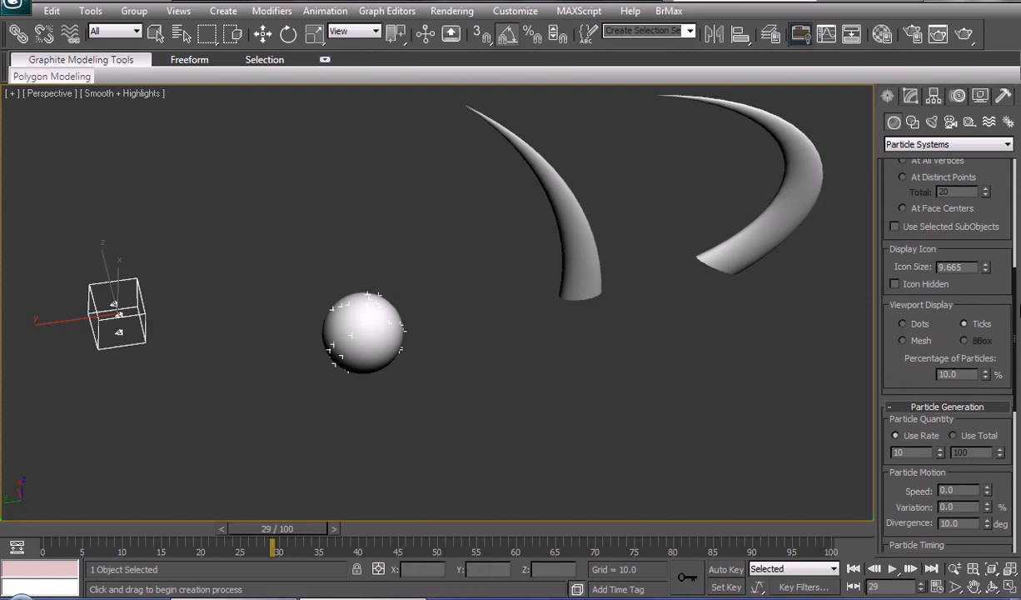
scroll("down", 3)
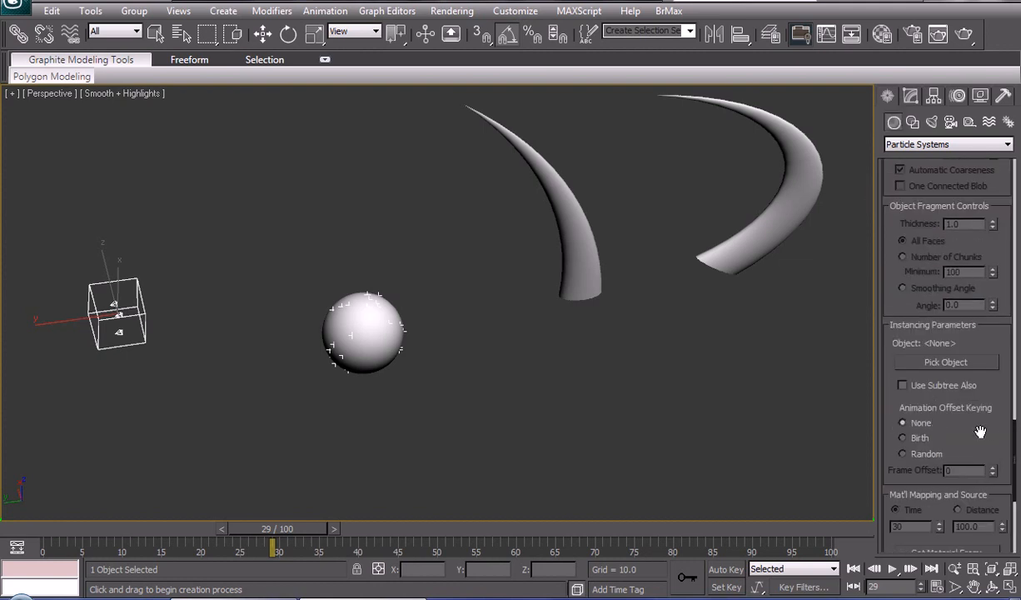
Instance the horn as particle geometry, show 50% in viewport, emit and display until frame 100.
left_click(946, 362)
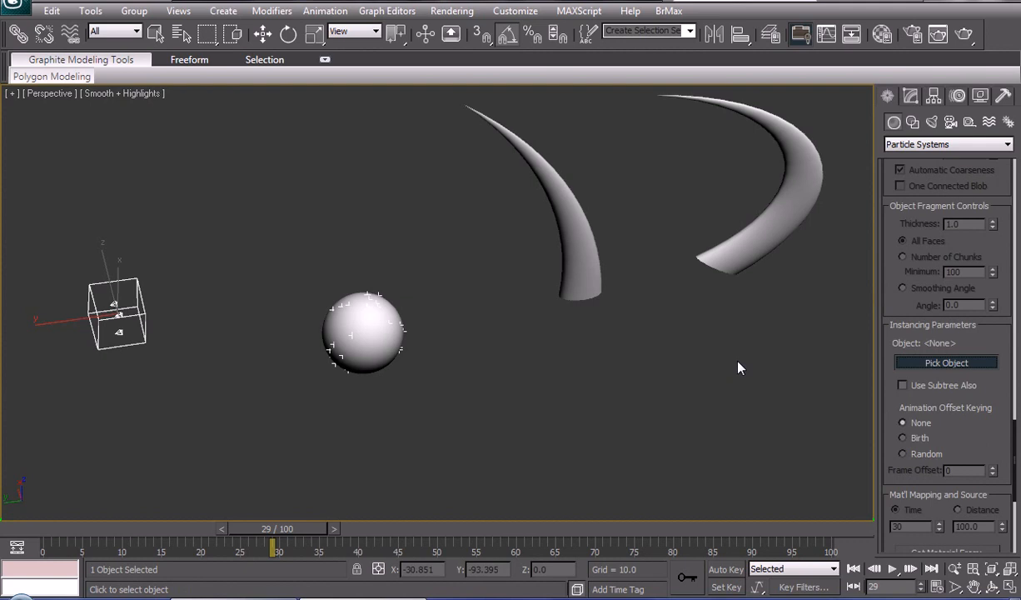
mouse_move(579, 241)
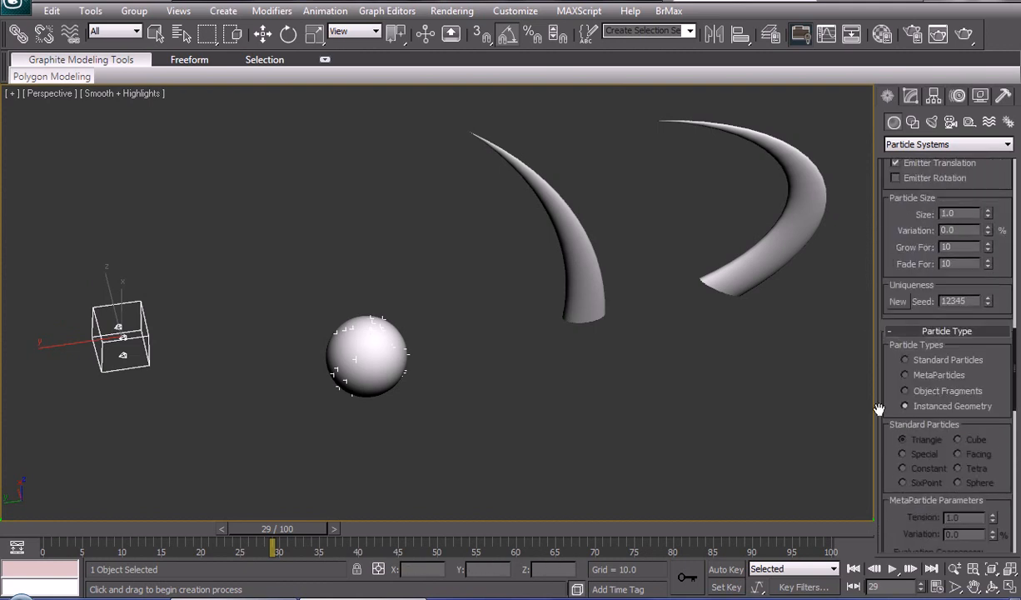
scroll("up", 3)
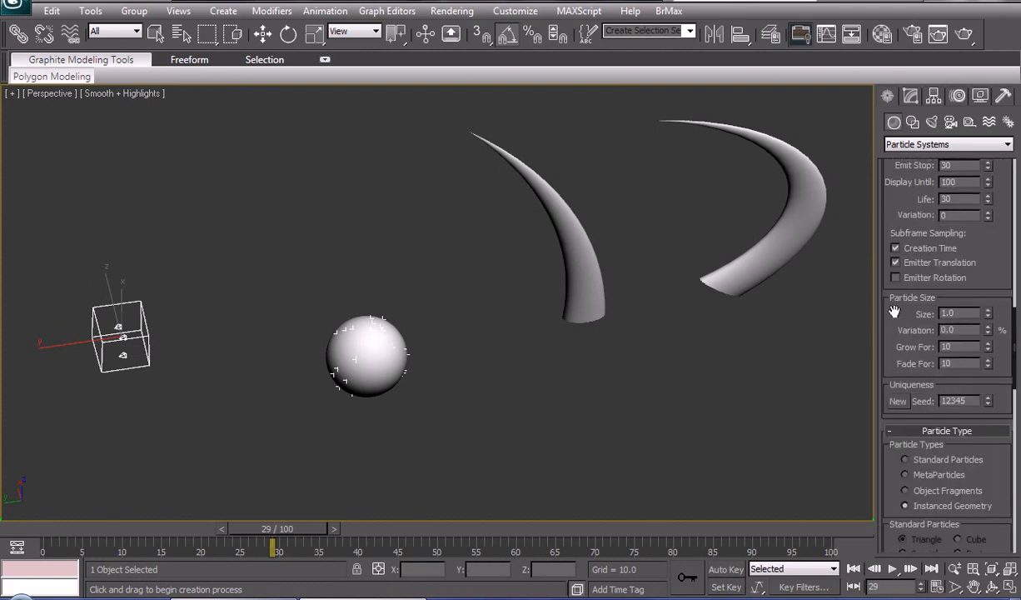
scroll("up", 3)
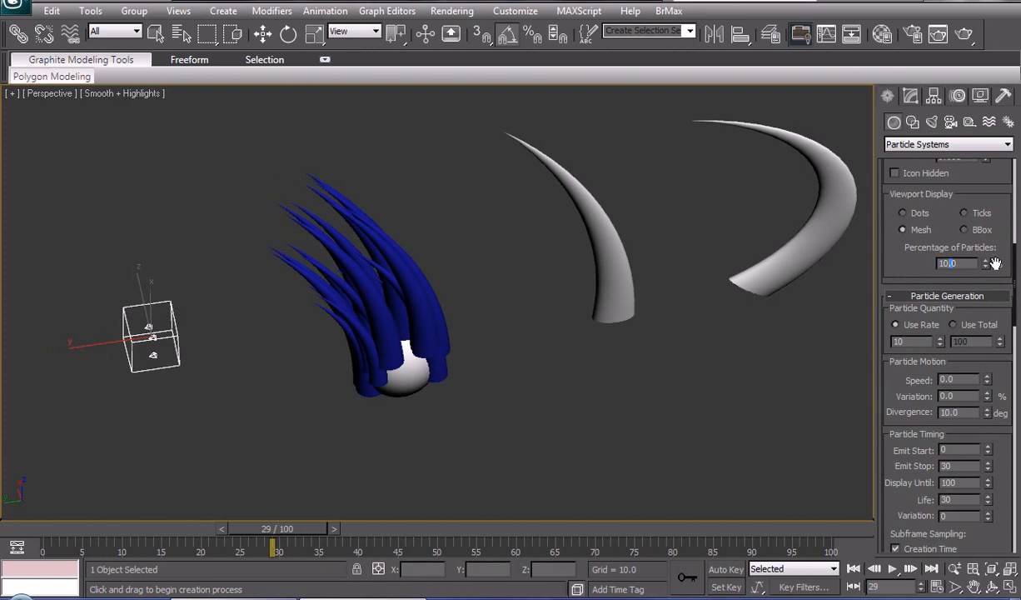
triple_click(950, 263)
type("100")
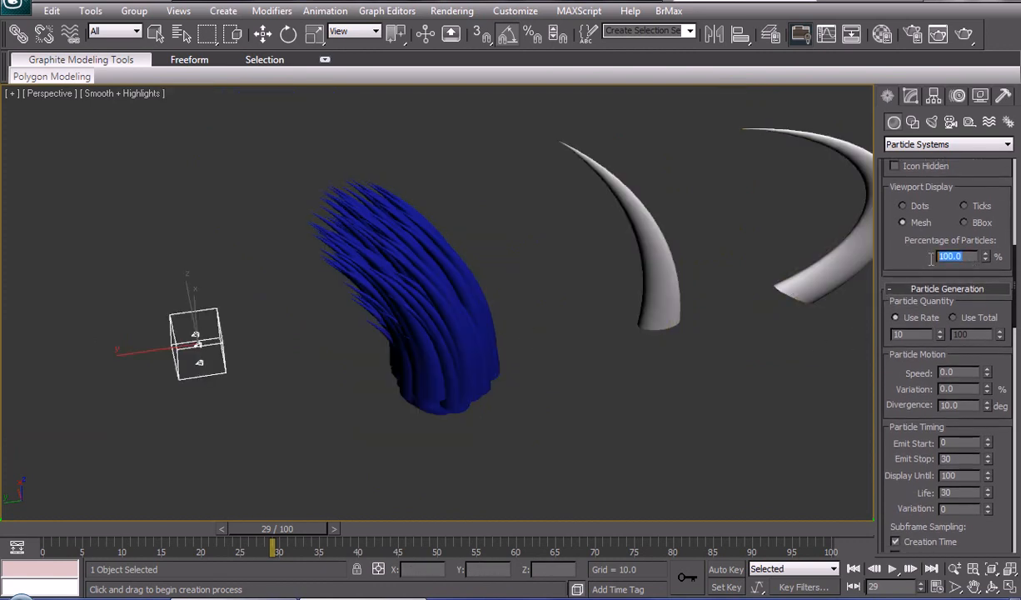
type("50.0")
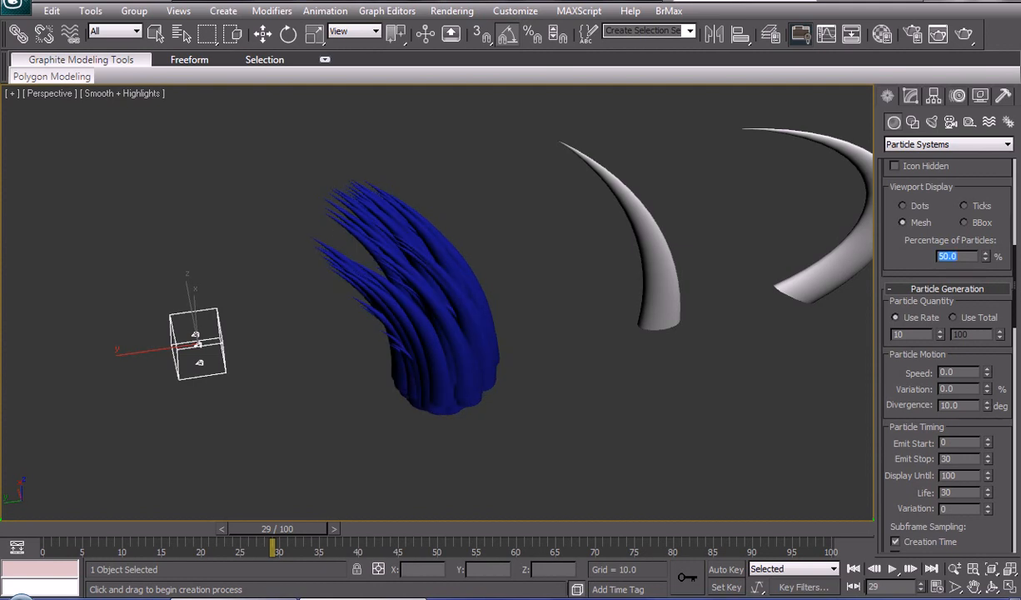
scroll("down", 3)
type("100")
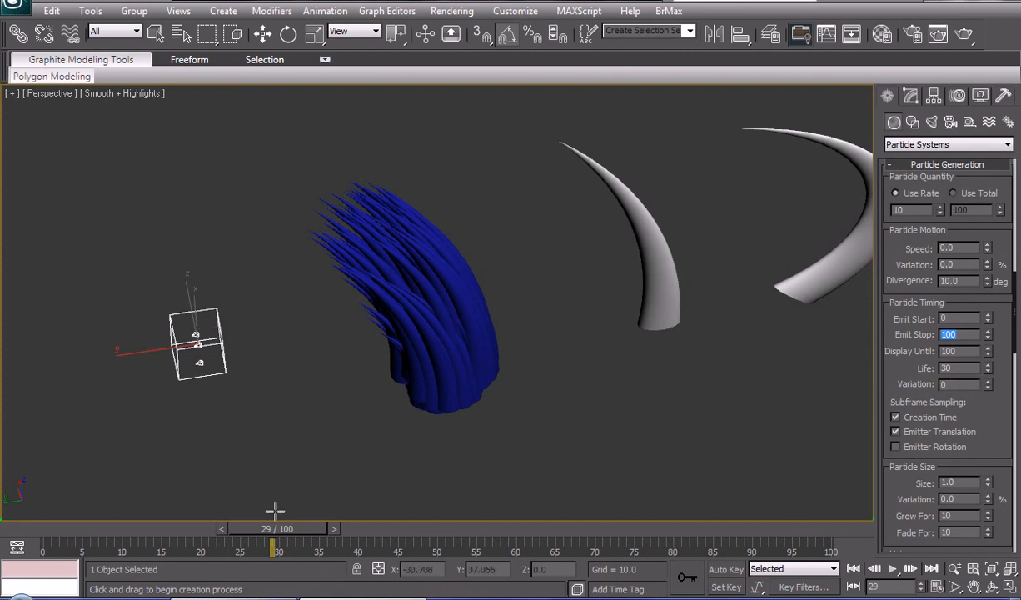
Scrub the time slider forward to frame 64 to watch the spikes emit.
left_click_drag(273, 546, 363, 546)
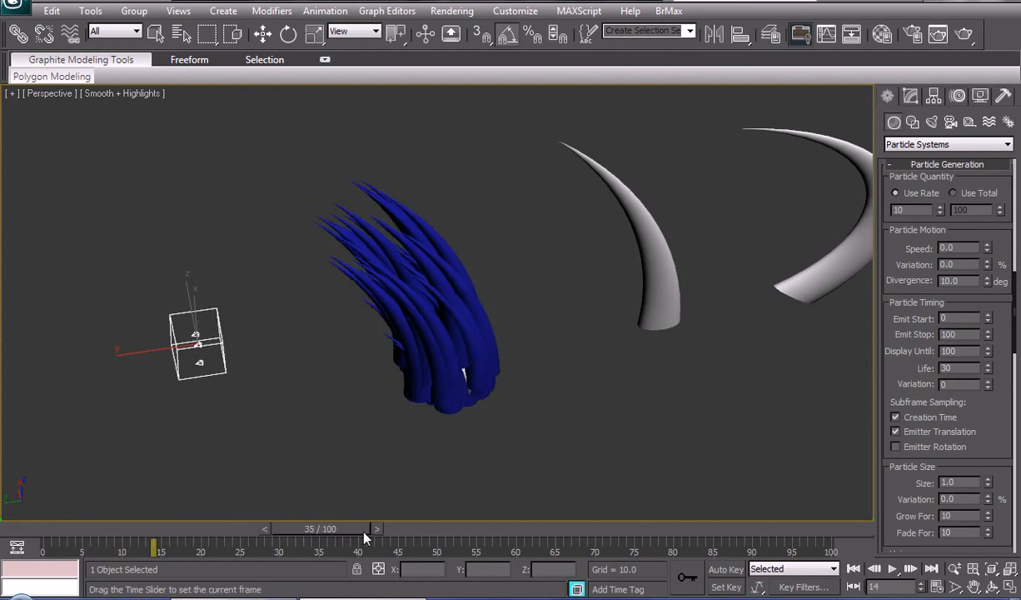
left_click_drag(160, 543, 320, 543)
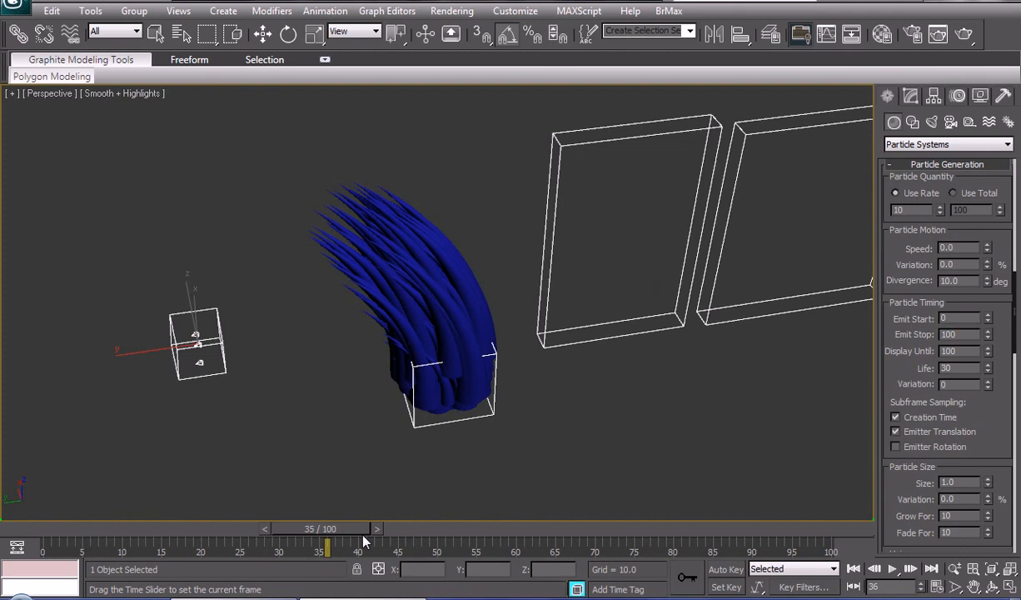
left_click_drag(326, 547, 546, 546)
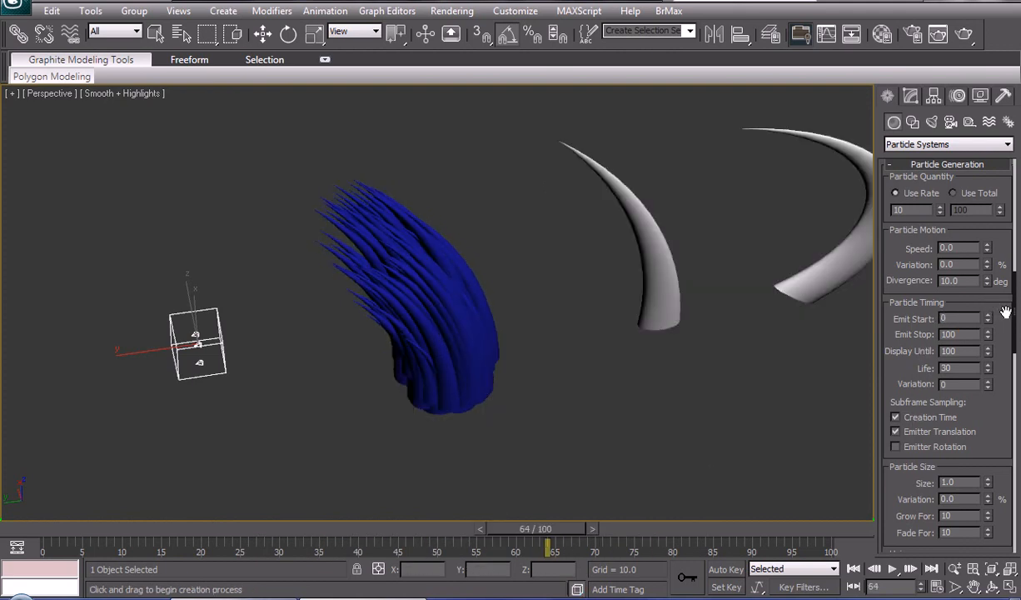
Switch Particle Quantity to Use Total so the emitter releases a fixed 100 spikes.
scroll("down", 3)
type("1")
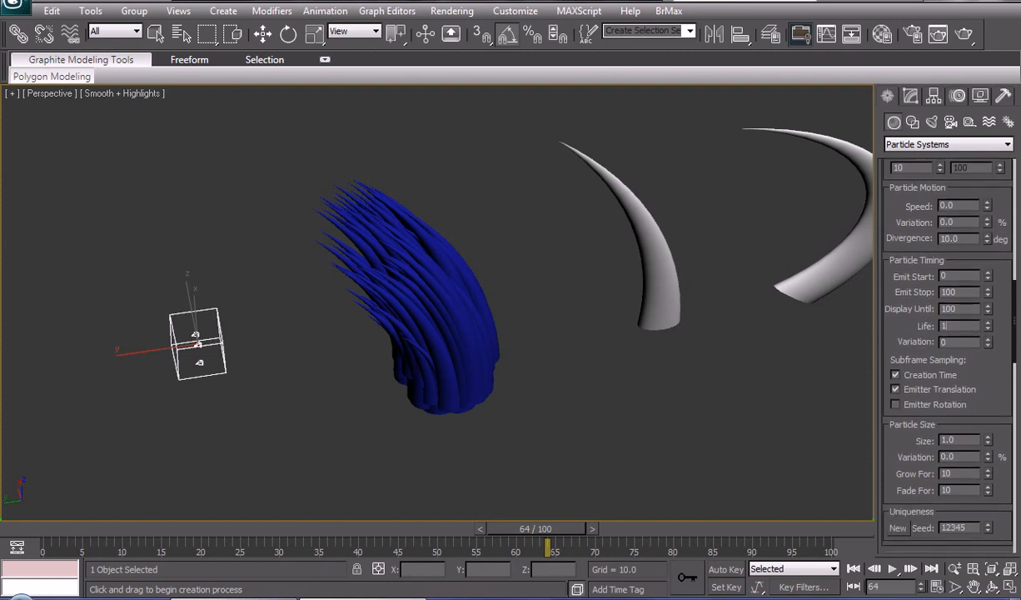
scroll("down", 3)
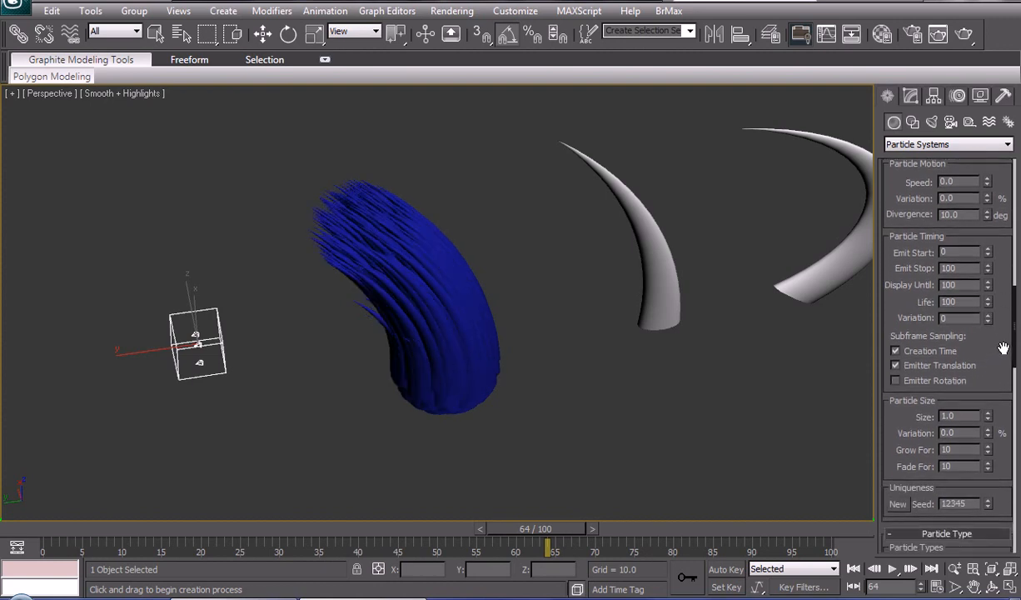
scroll("up", 3)
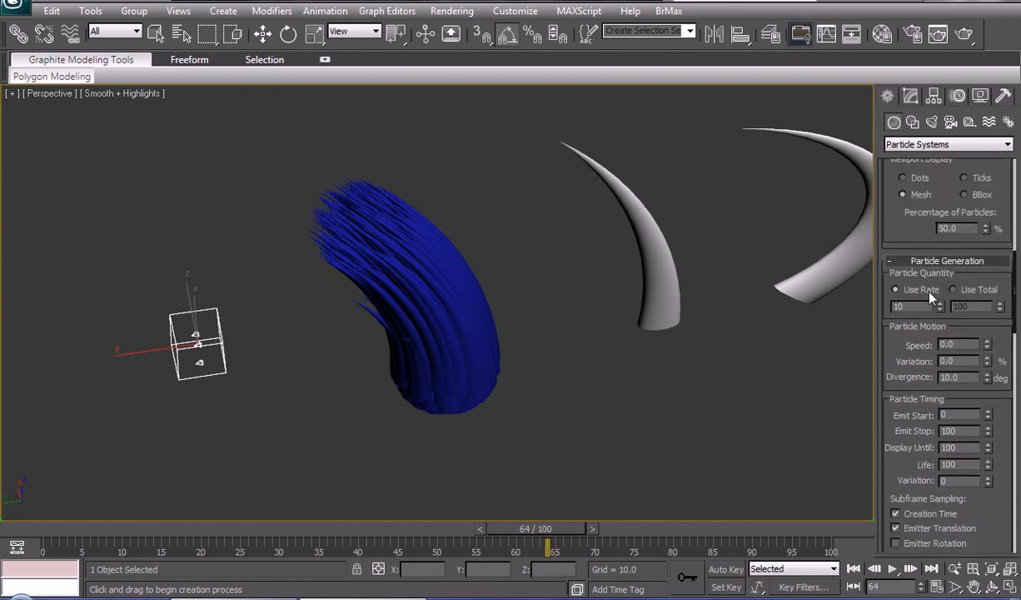
left_click(953, 290)
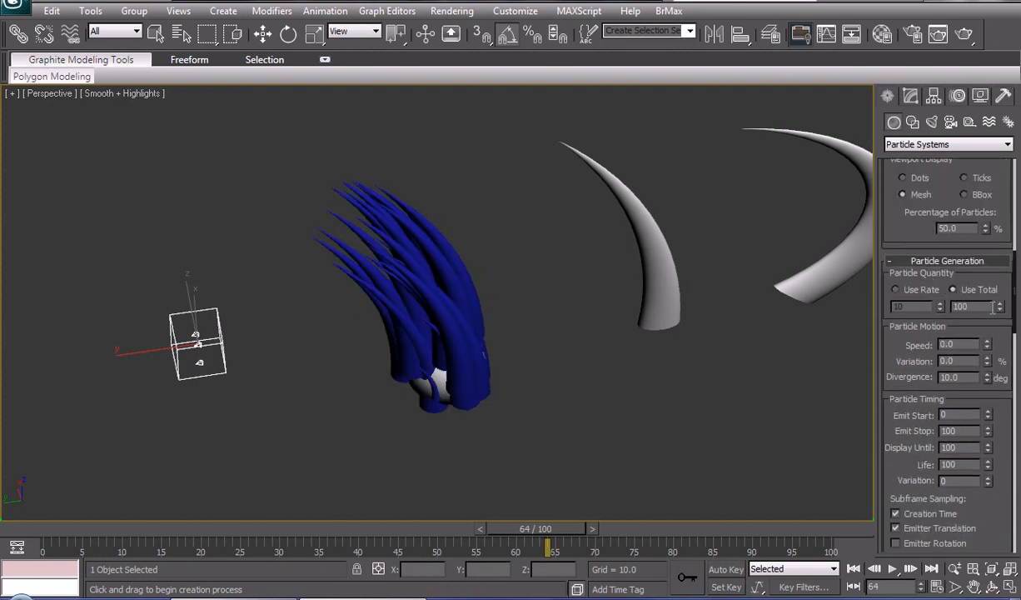
scroll("down", 3)
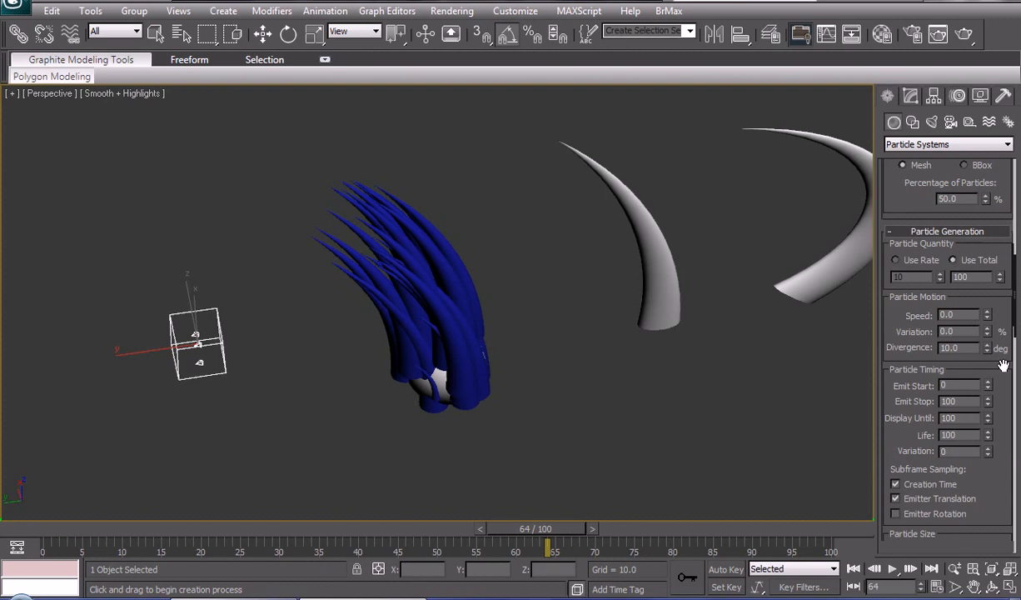
scroll("down", 3)
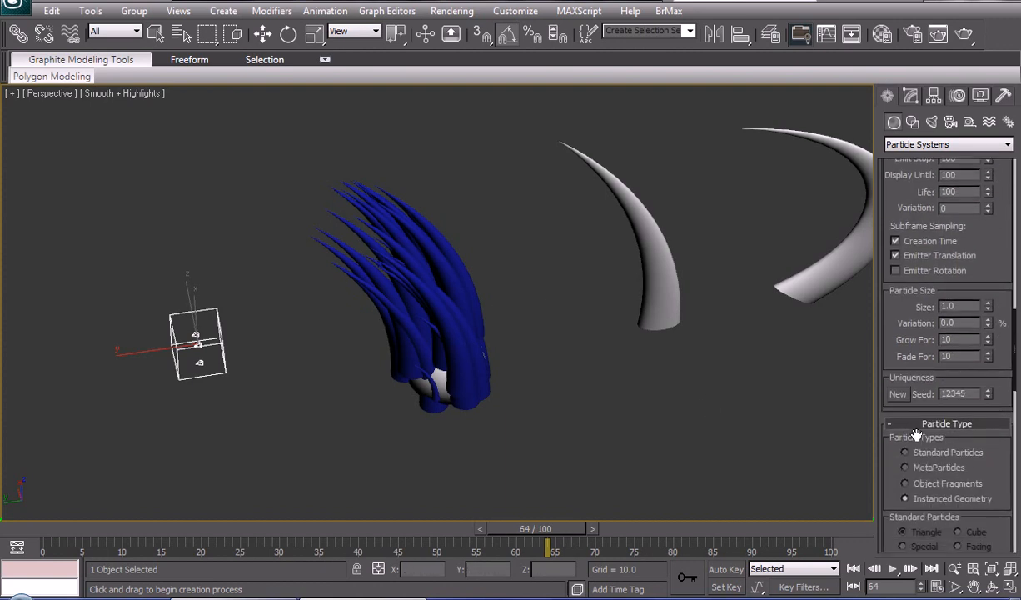
scroll("down", 3)
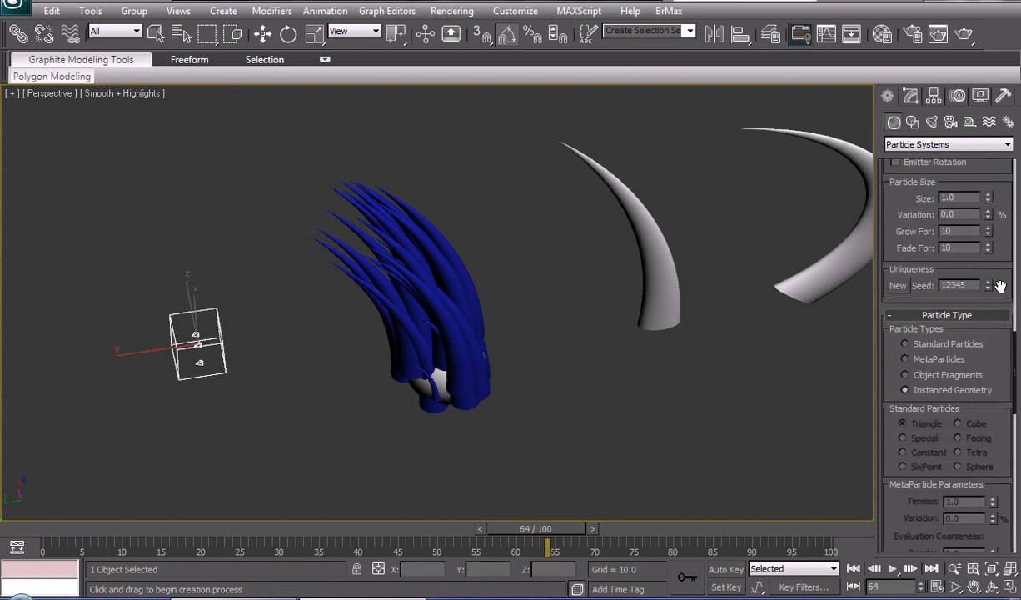
scroll("down", 3)
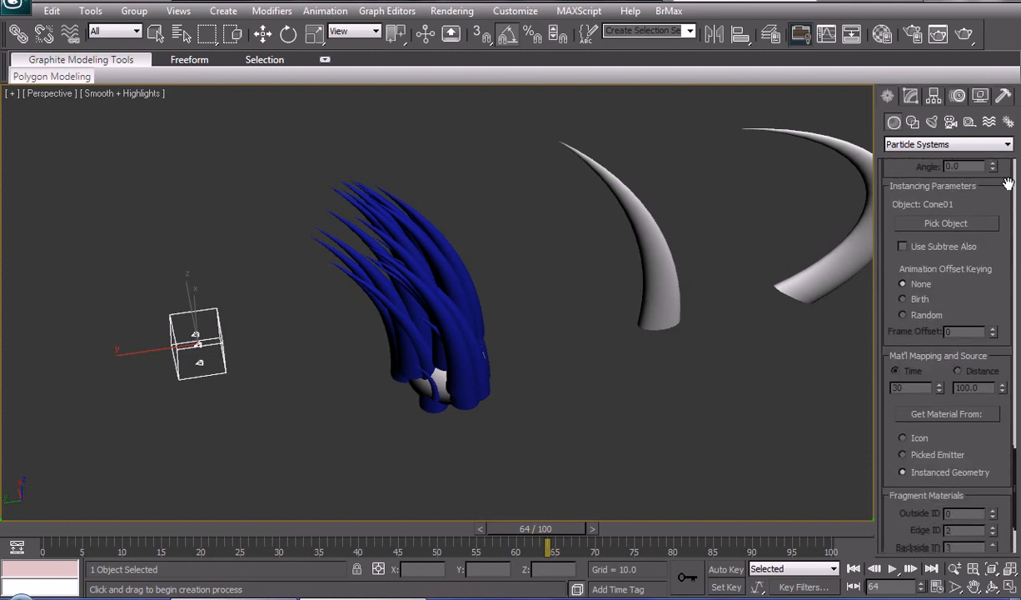
scroll("down", 3)
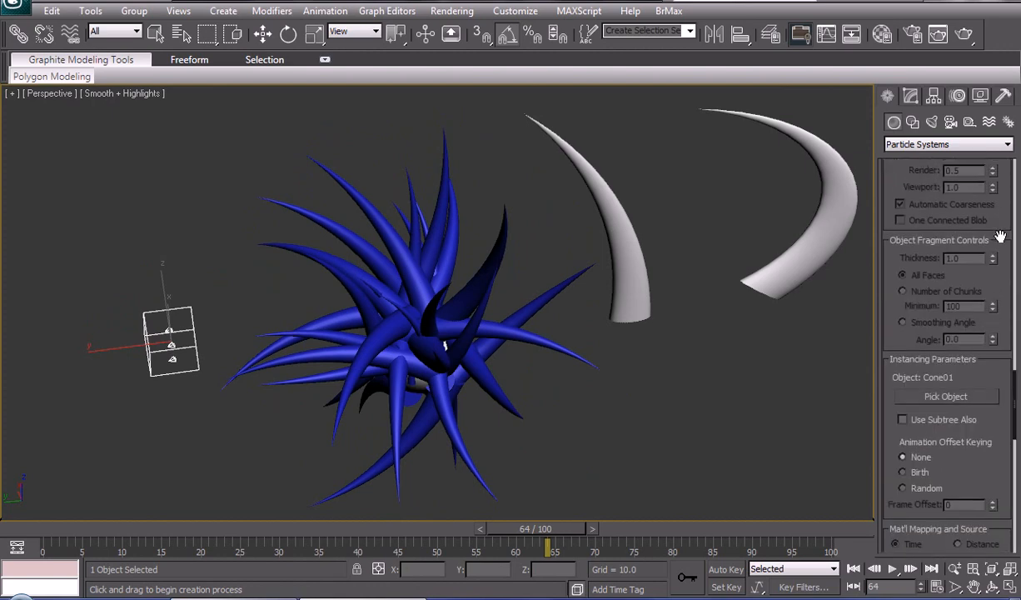
Scroll through the PArray rollouts to reach the particle display and size parameters.
scroll("down", 3)
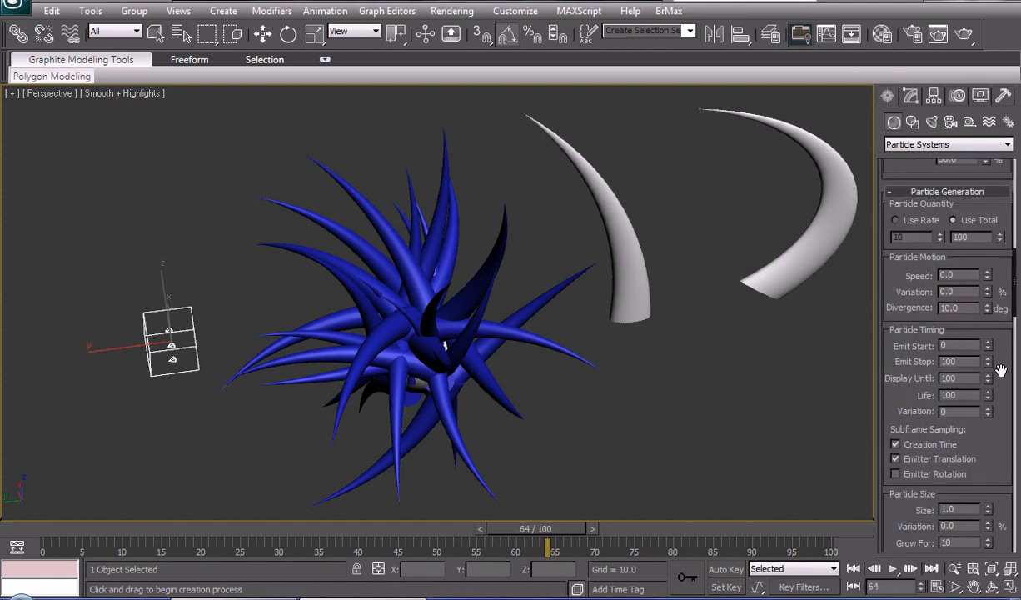
scroll("up", 3)
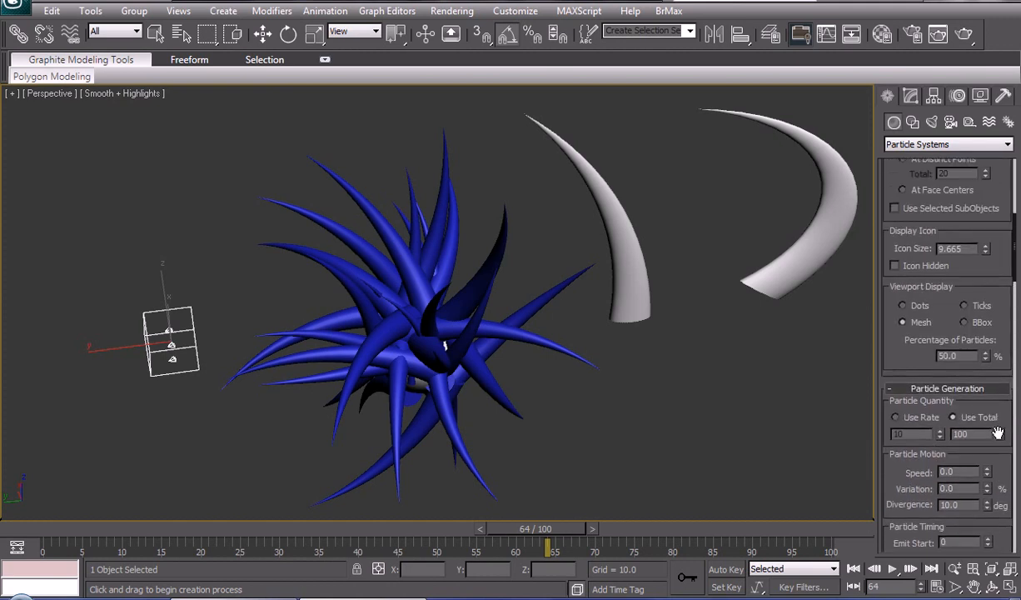
scroll("up", 3)
type("100")
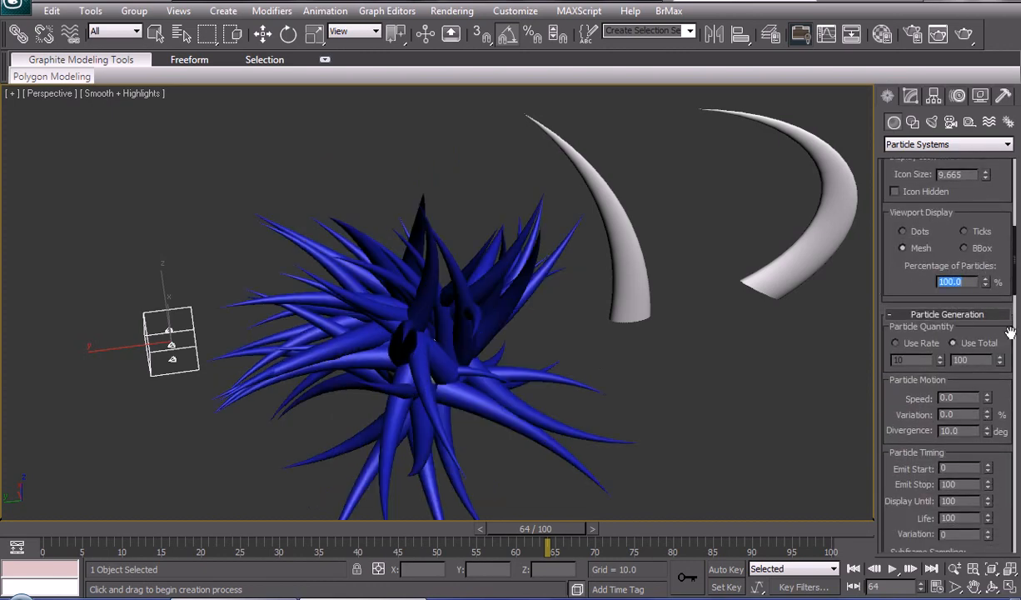
Show 100% of particles with Particle Size 0.77 and Size Variation 100%.
scroll("down", 3)
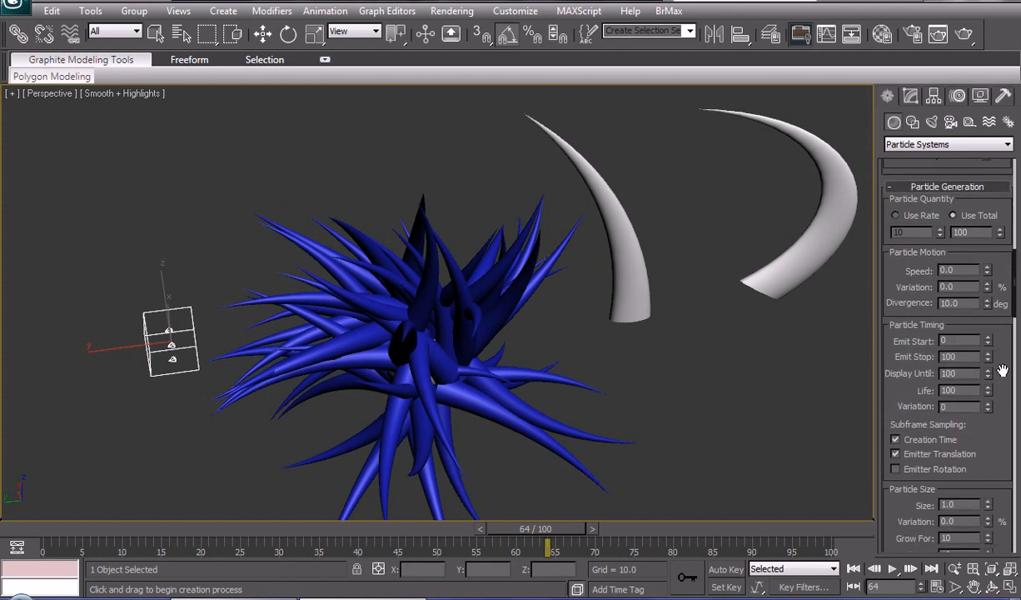
scroll("down", 3)
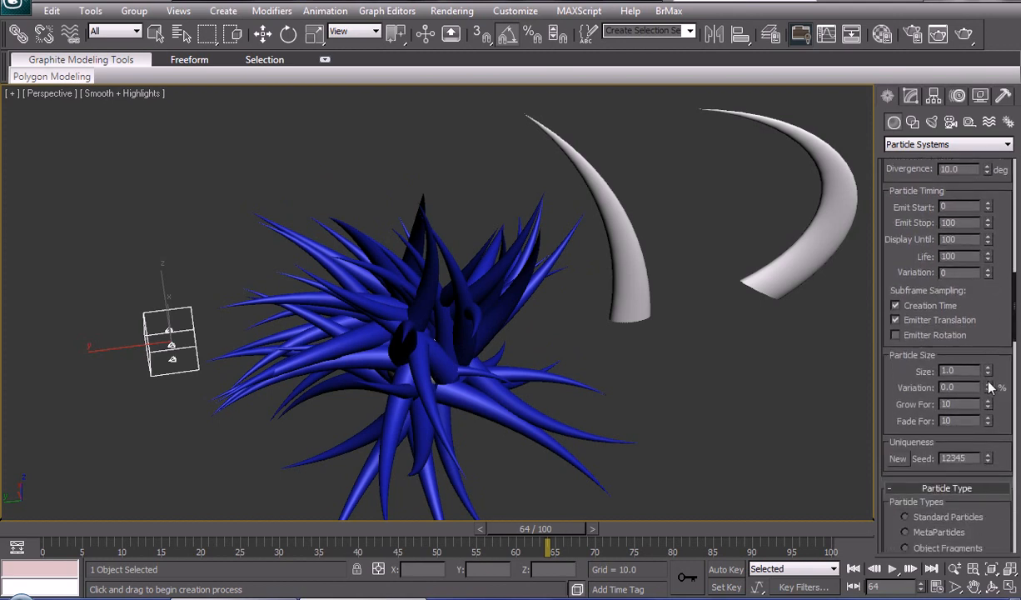
triple_click(953, 370)
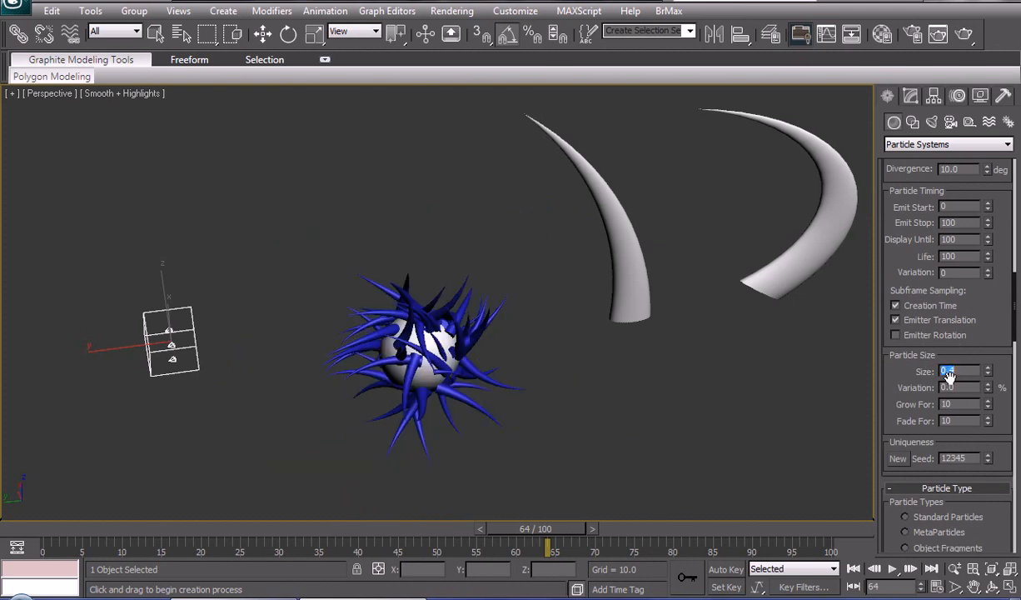
left_click(987, 368)
type("100")
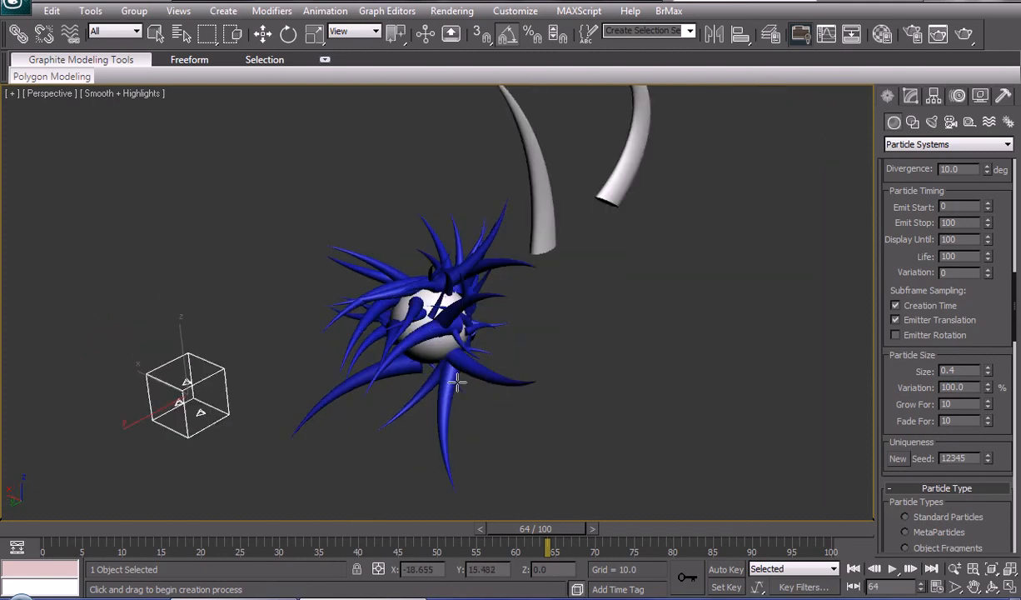
left_click_drag(458, 383, 403, 366)
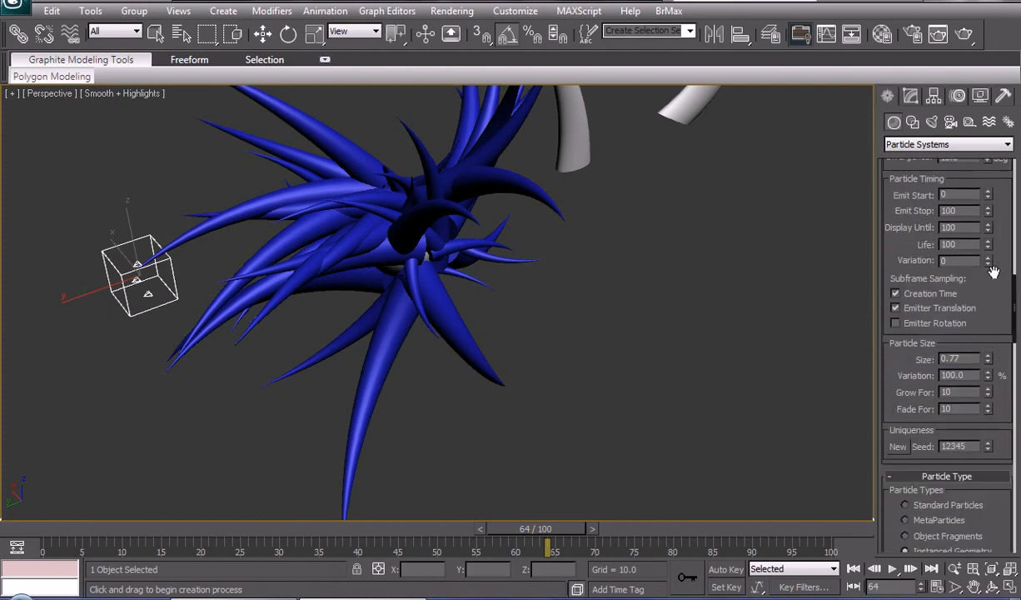
Generate a new random seed in the Uniqueness rollout a couple of times to rearrange the spikes.
scroll("down", 3)
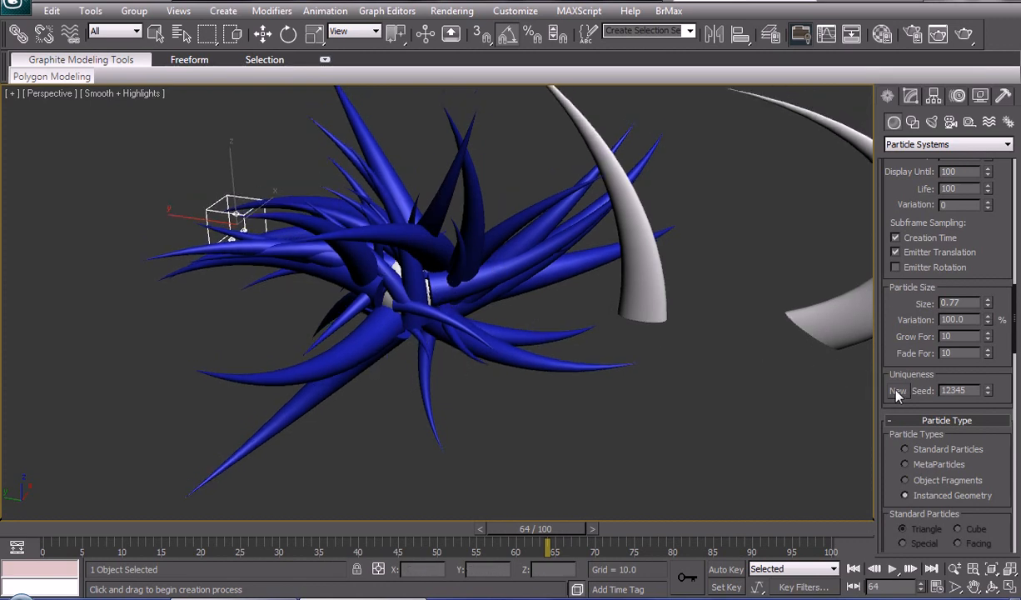
left_click(898, 390)
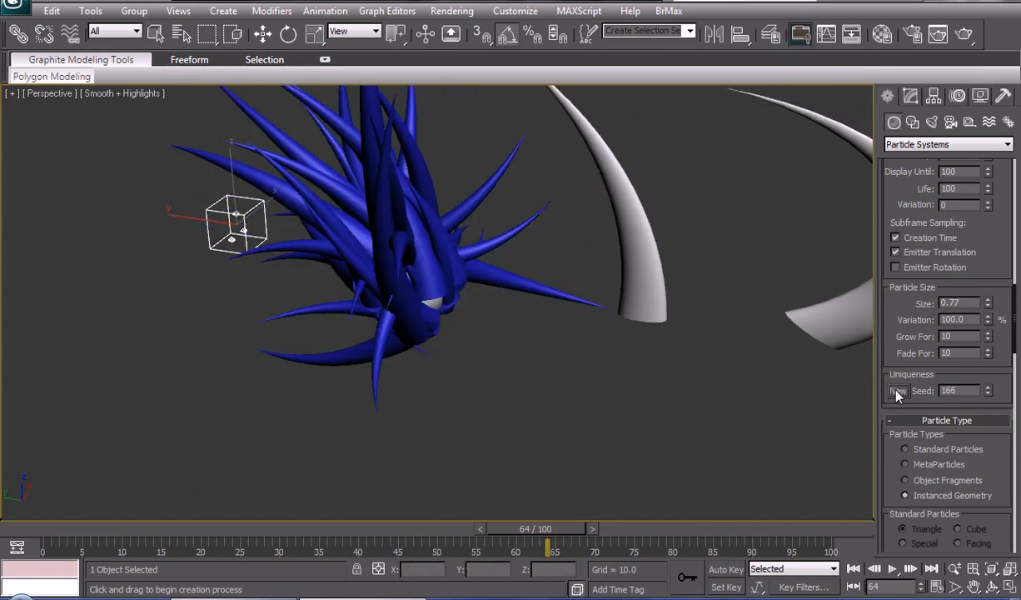
left_click(898, 389)
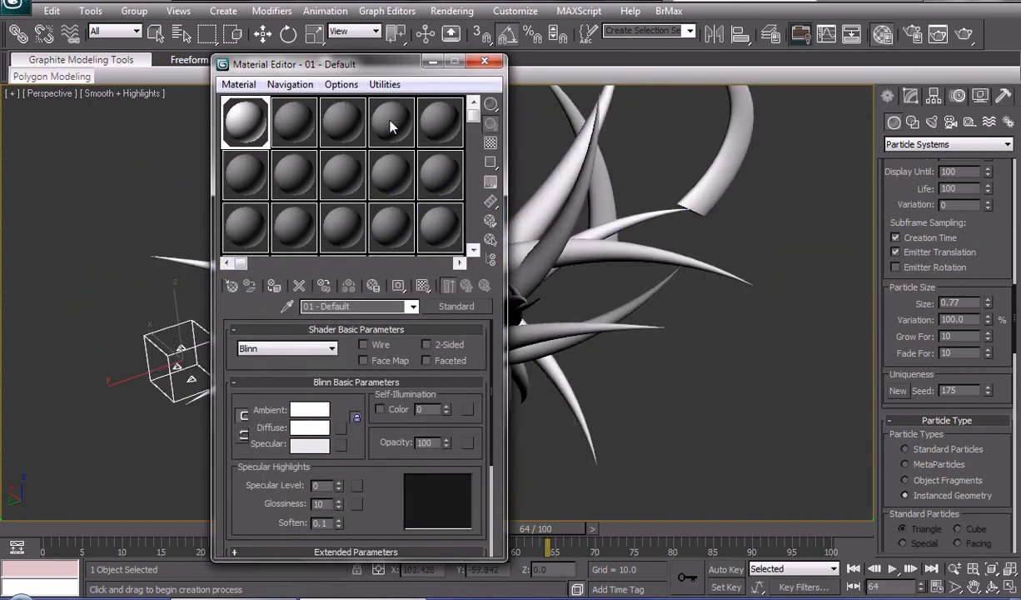
Close the Material Editor and orbit in close on the centre of the white spiky ball.
left_click(483, 64)
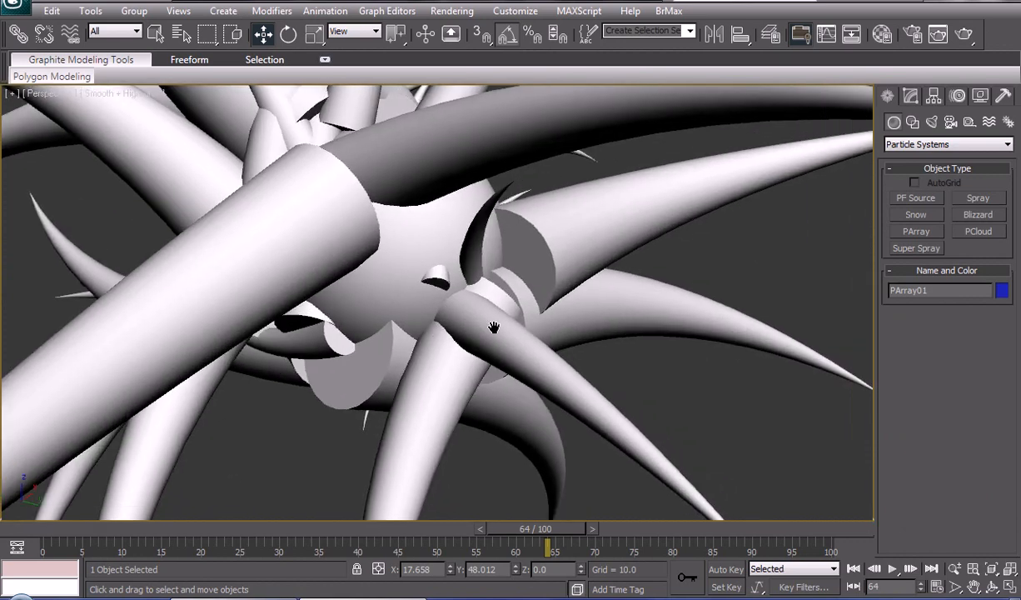
left_click_drag(493, 326, 535, 253)
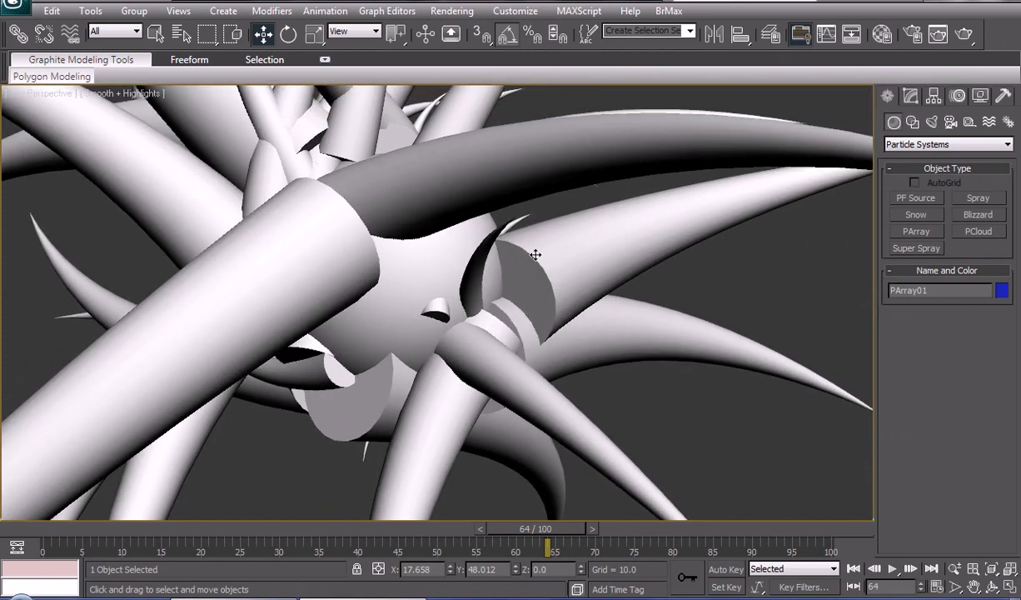
left_click_drag(533, 253, 408, 324)
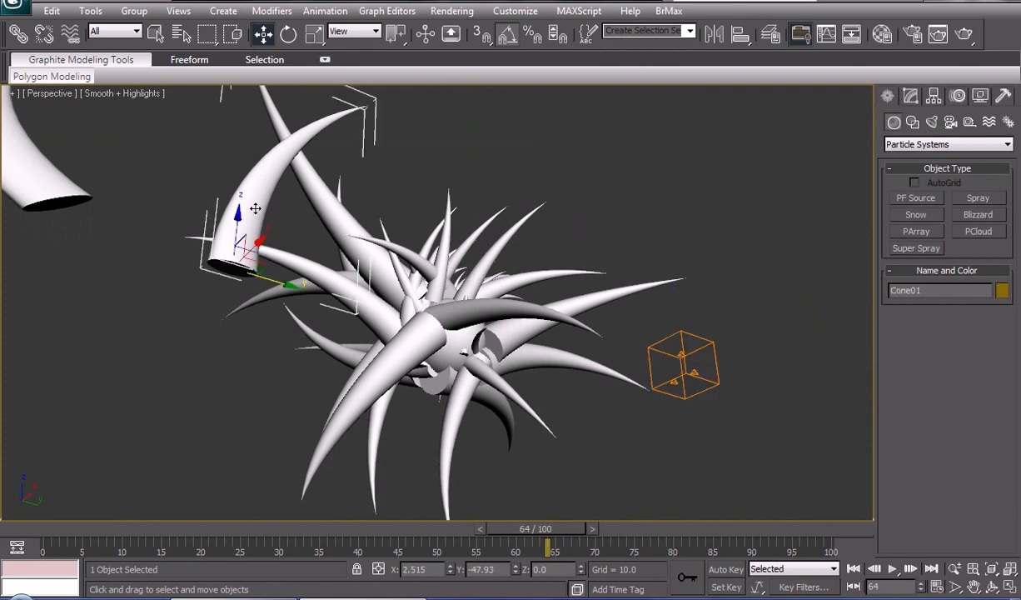
Bring up the Hierarchy panel's Pivot rollout for the selected Cone01 spike.
left_click(909, 95)
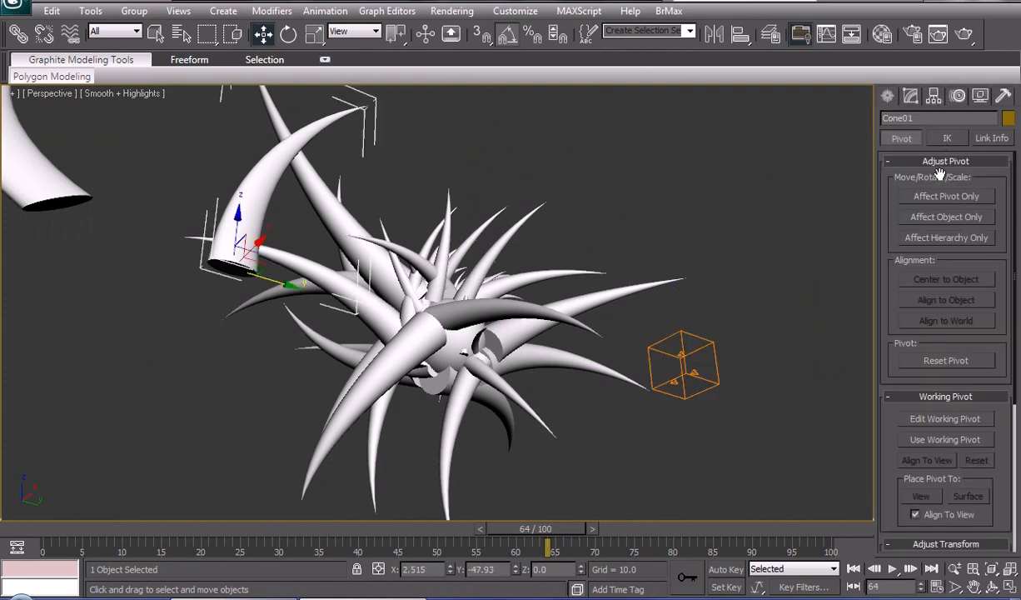
left_click(946, 196)
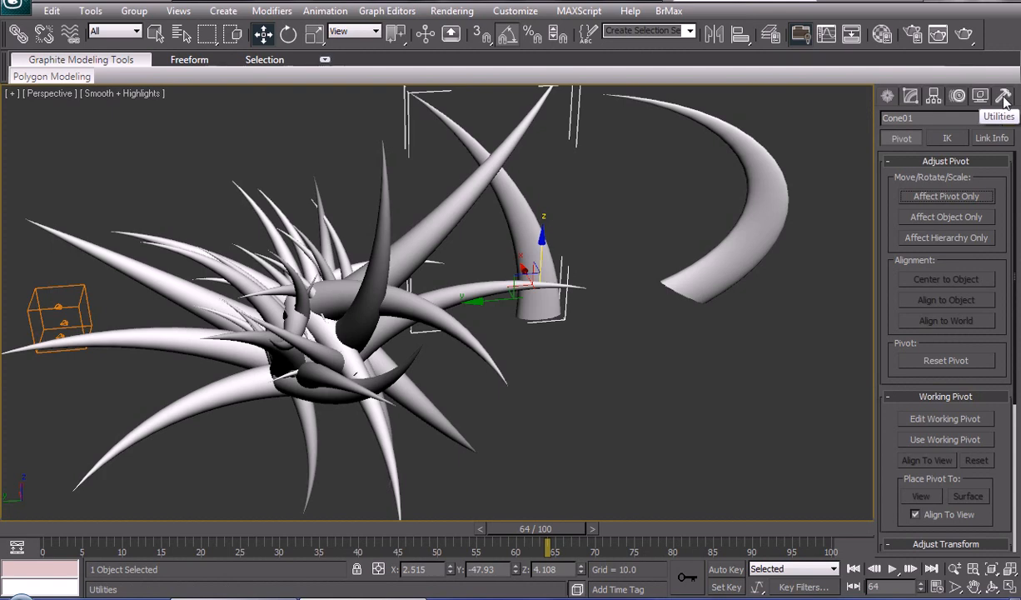
Visit Utilities, return to Hierarchy and finish placing Cone01's pivot at its base.
left_click(1004, 95)
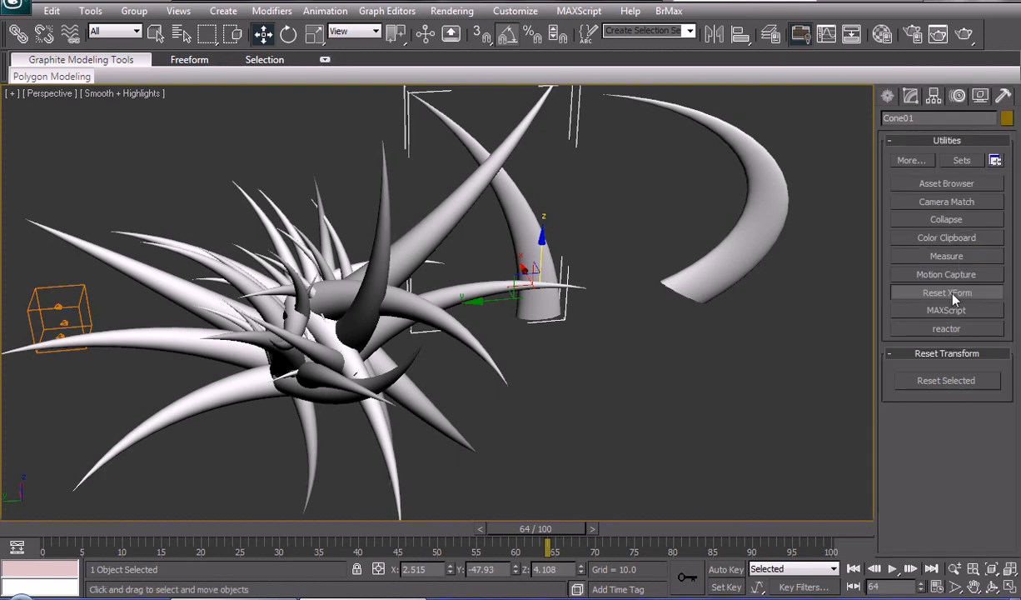
mouse_move(932, 383)
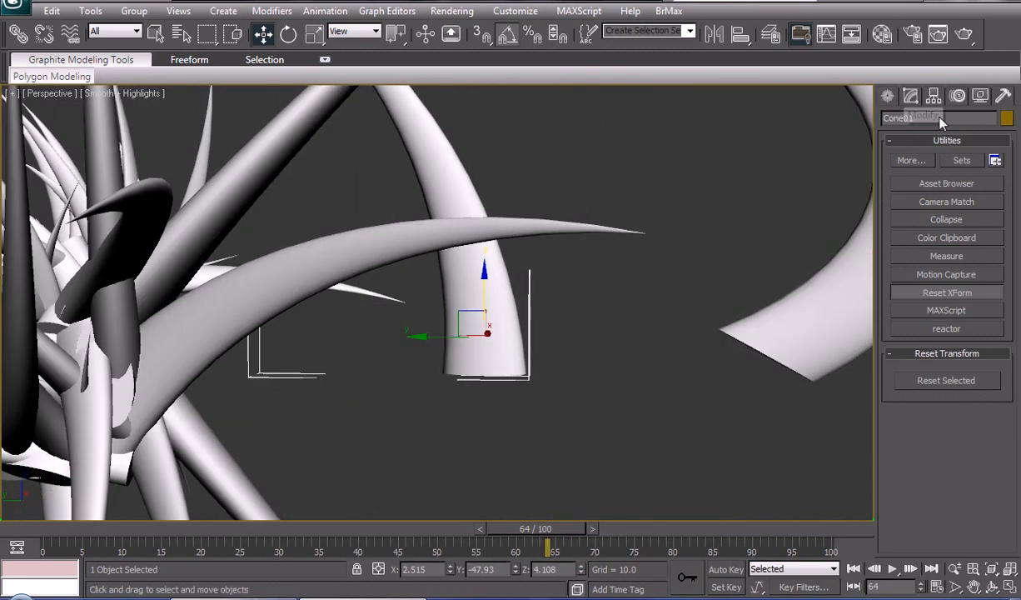
left_click(932, 95)
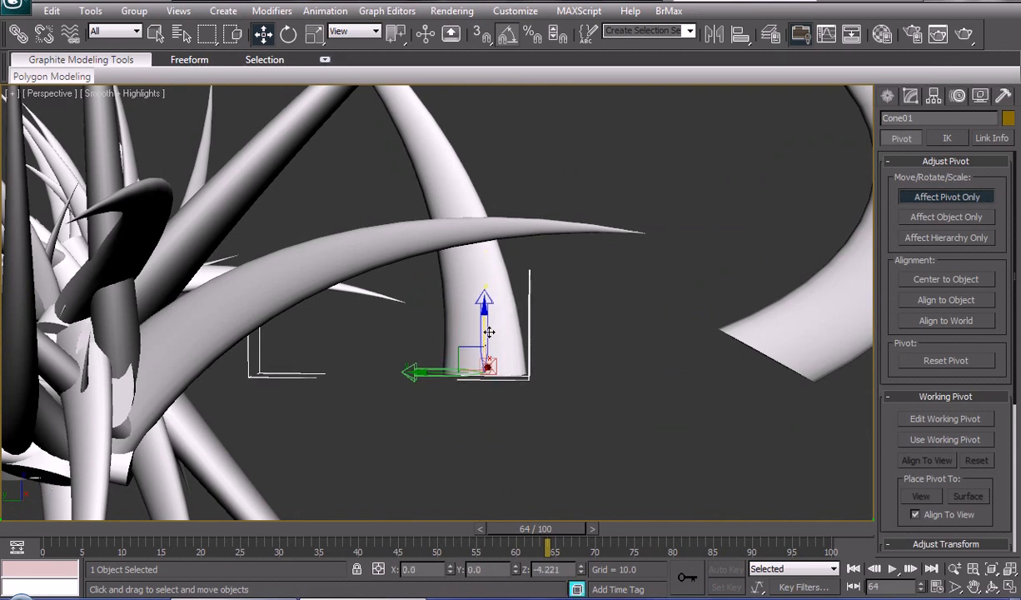
left_click(979, 95)
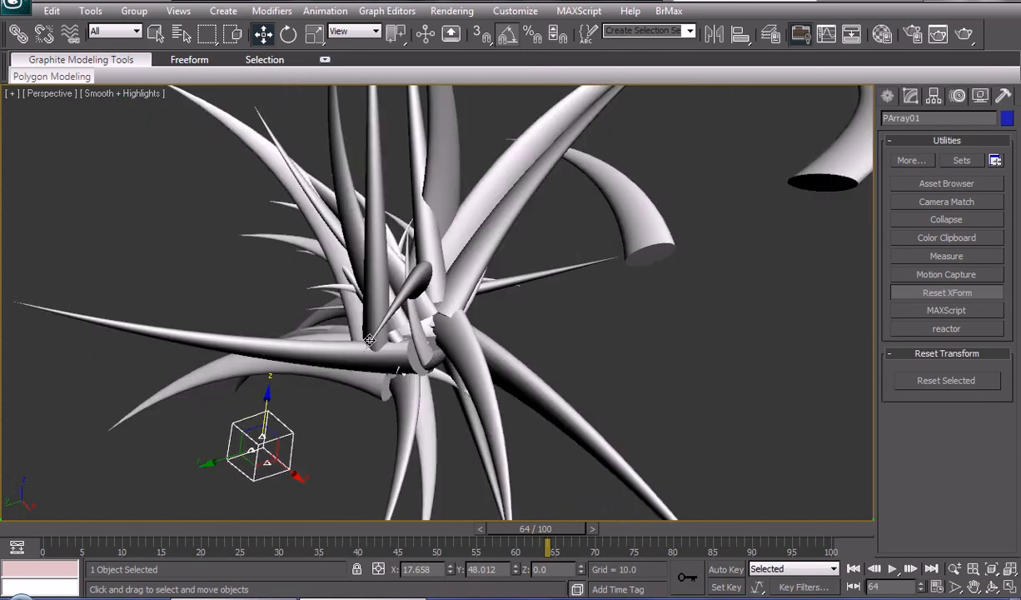
Select the straight Cone01 spike and hide it via Hide Selection in the quad menu.
left_click_drag(369, 342, 703, 436)
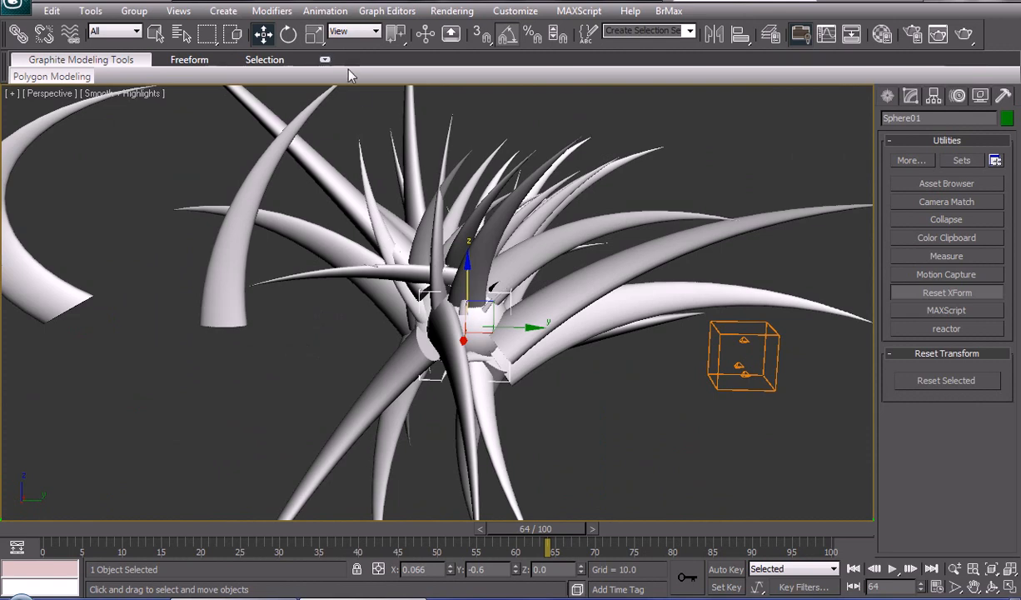
left_click(315, 34)
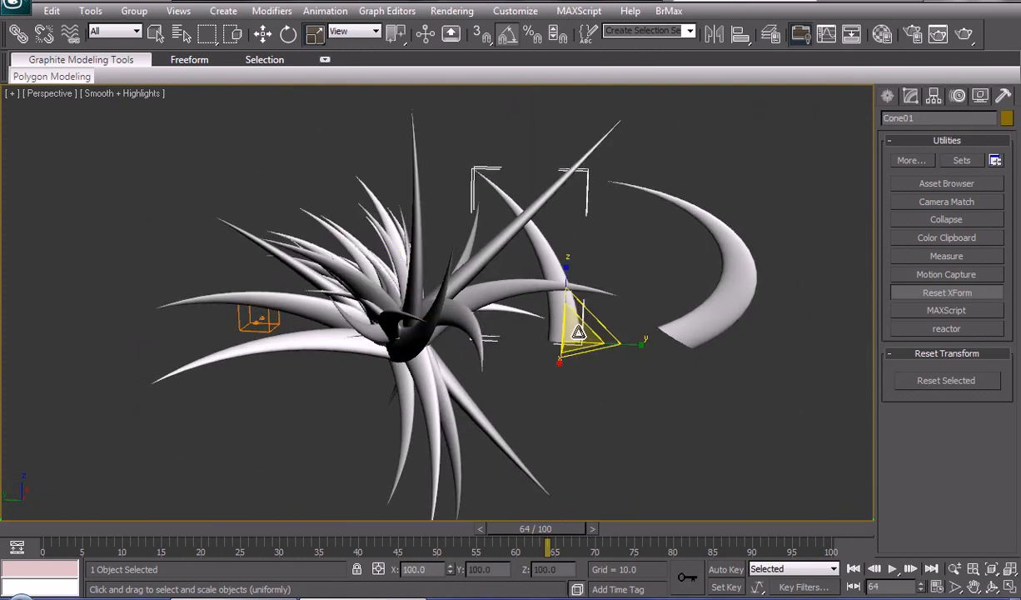
right_click(583, 333)
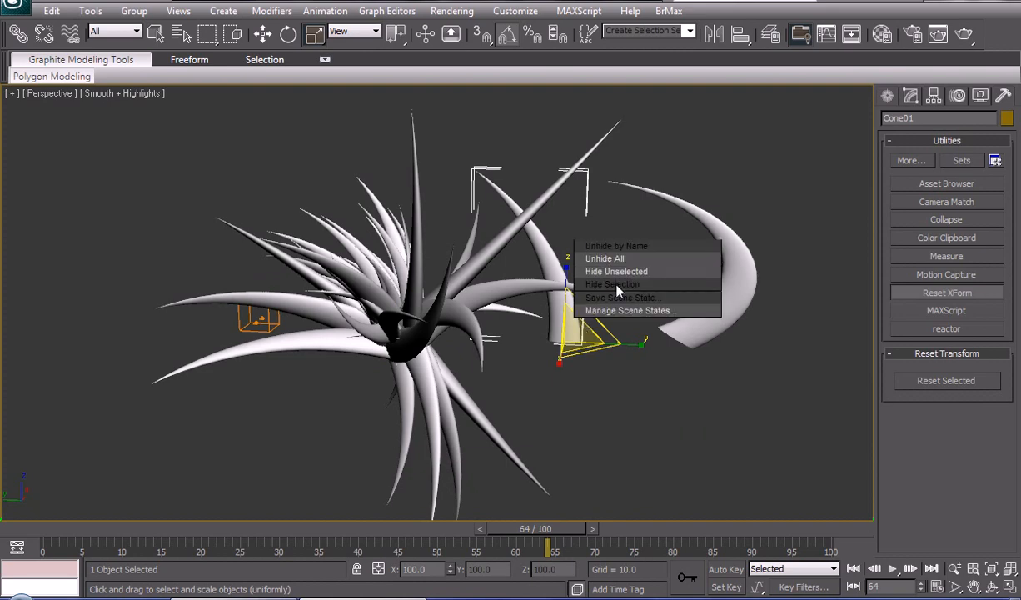
left_click(617, 269)
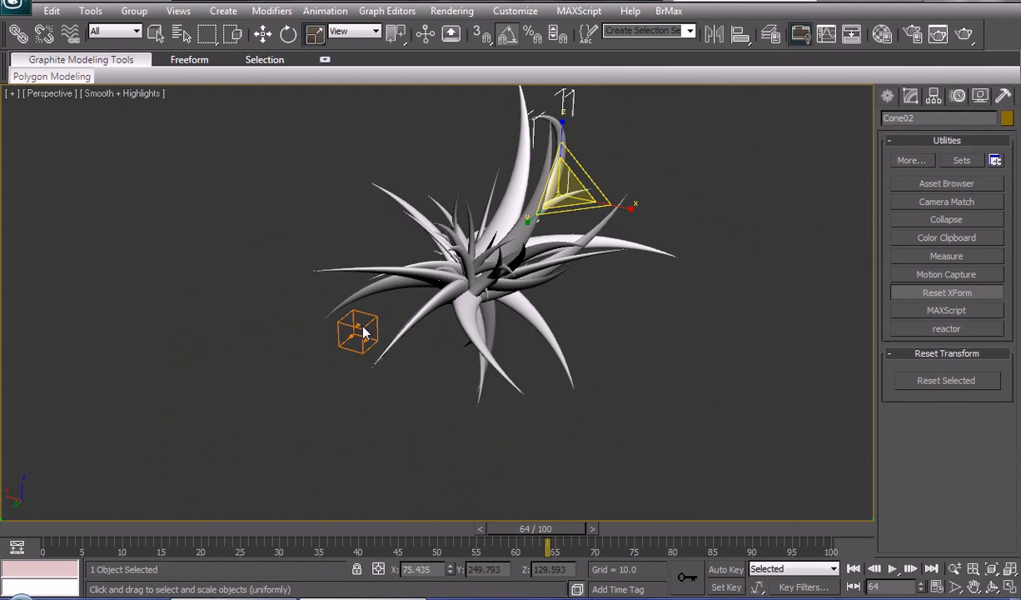
mouse_move(913, 90)
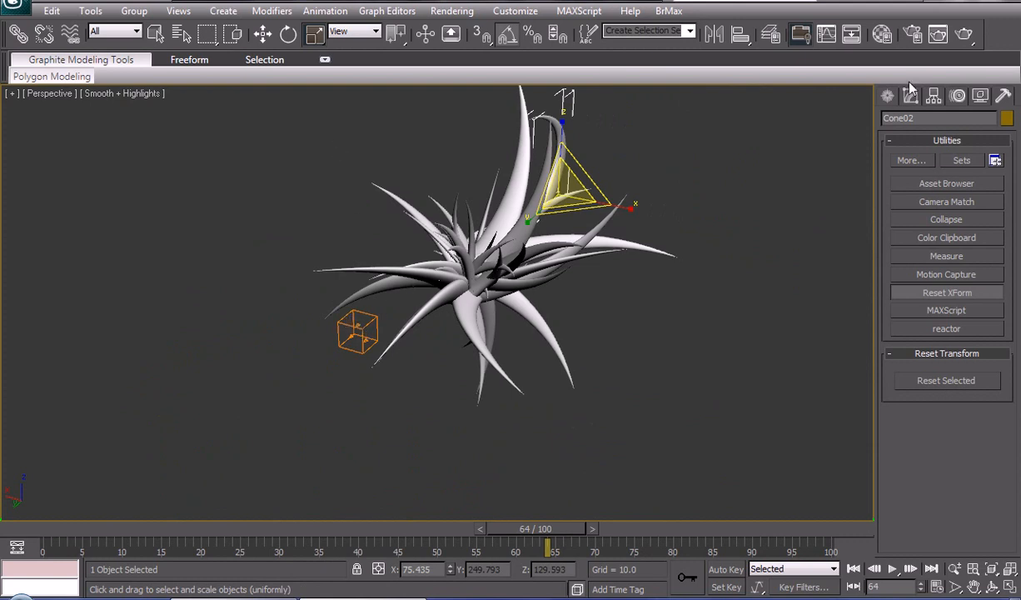
Clone the PArray01 emitter as PArray02 through the Clone Options dialog.
left_click(888, 95)
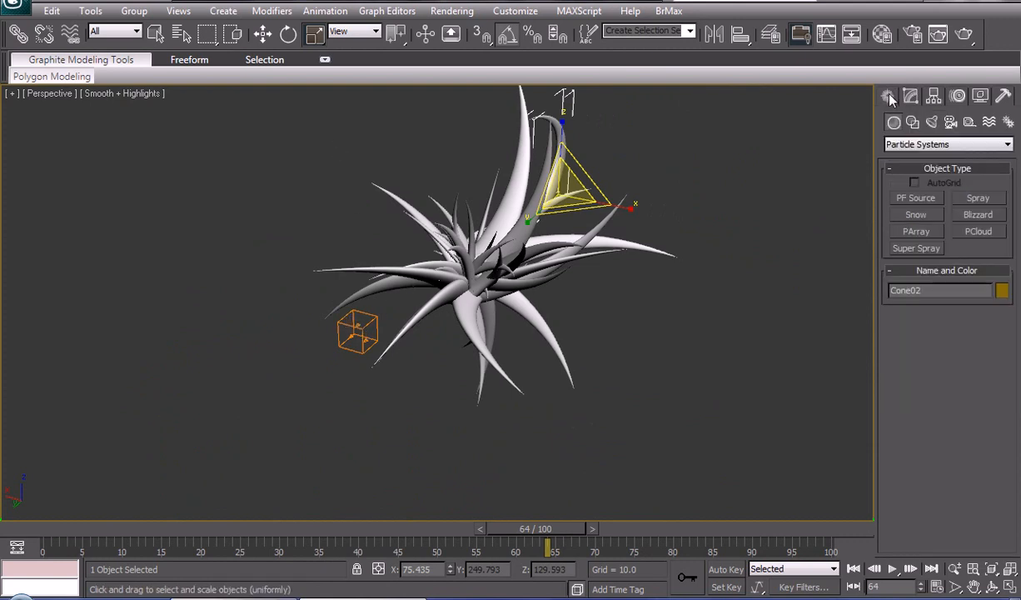
left_click(358, 331)
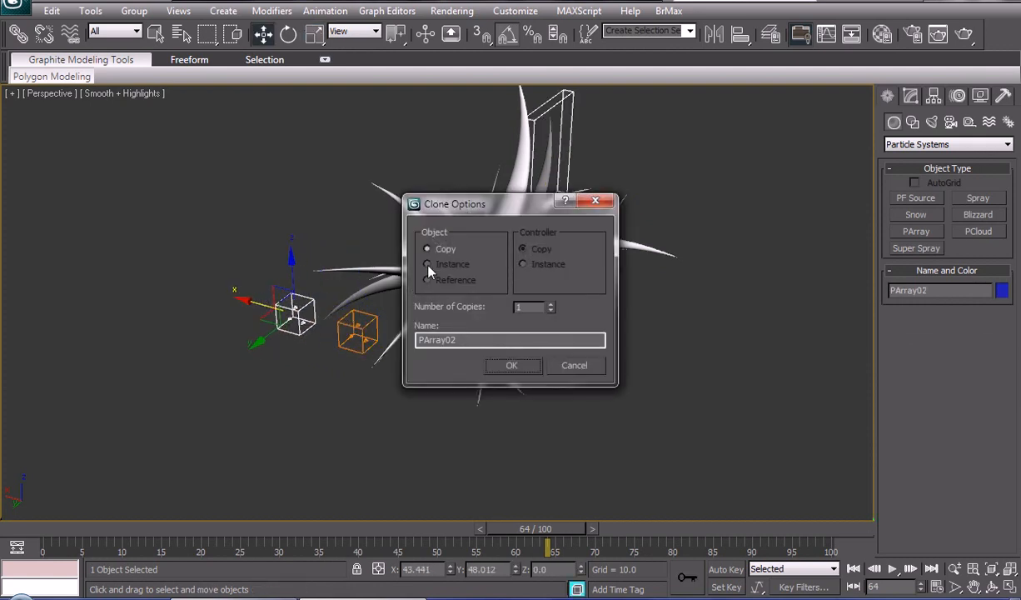
left_click(513, 364)
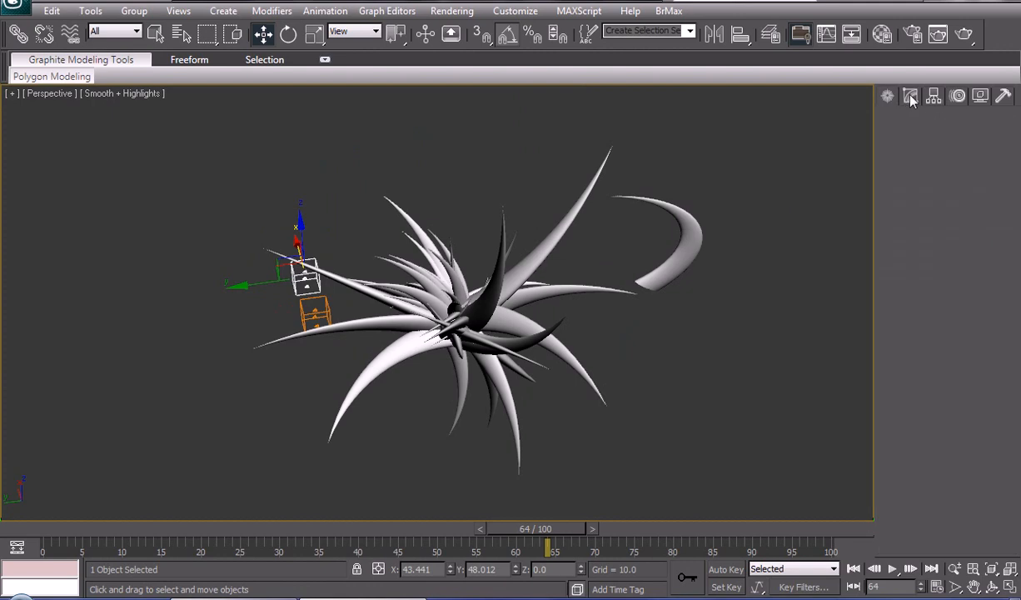
In PArray02's Instancing Parameters start picking a different spike object.
left_click(909, 95)
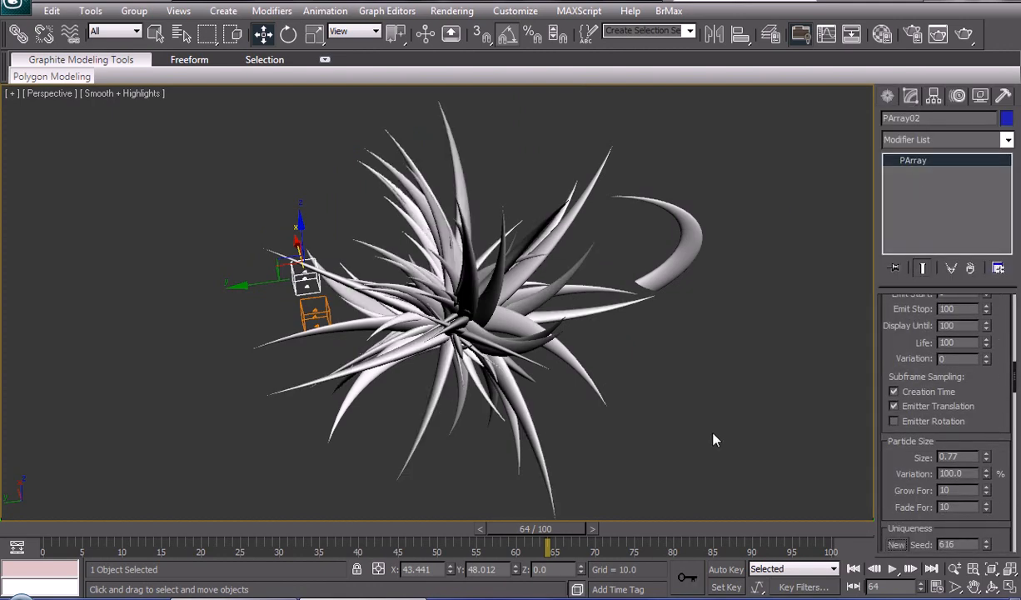
left_click_drag(713, 439, 640, 407)
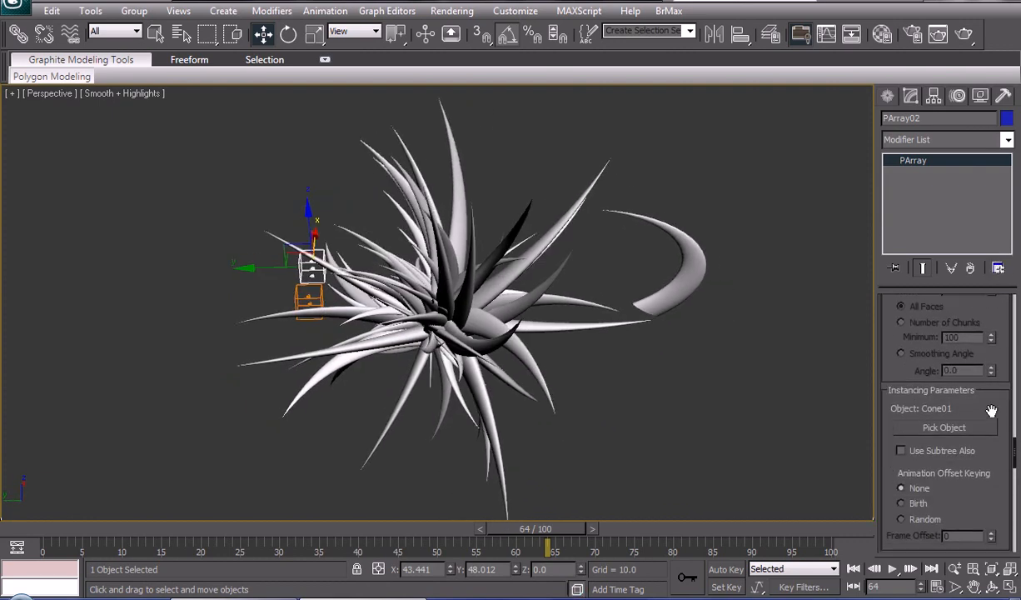
left_click(944, 427)
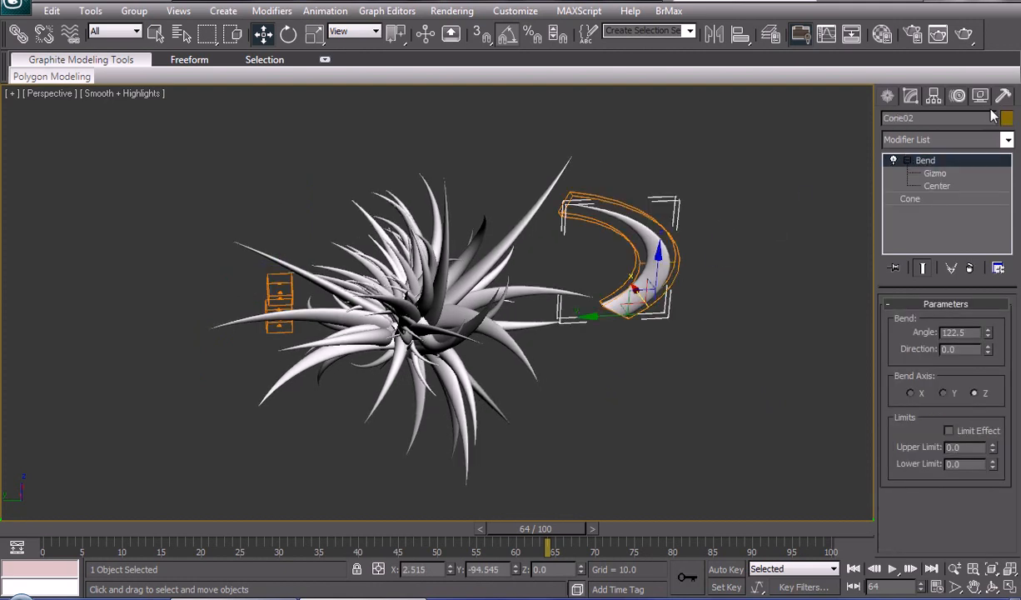
With Affect Pivot Only, move the bent spike's pivot to its base in the Left view.
left_click(979, 95)
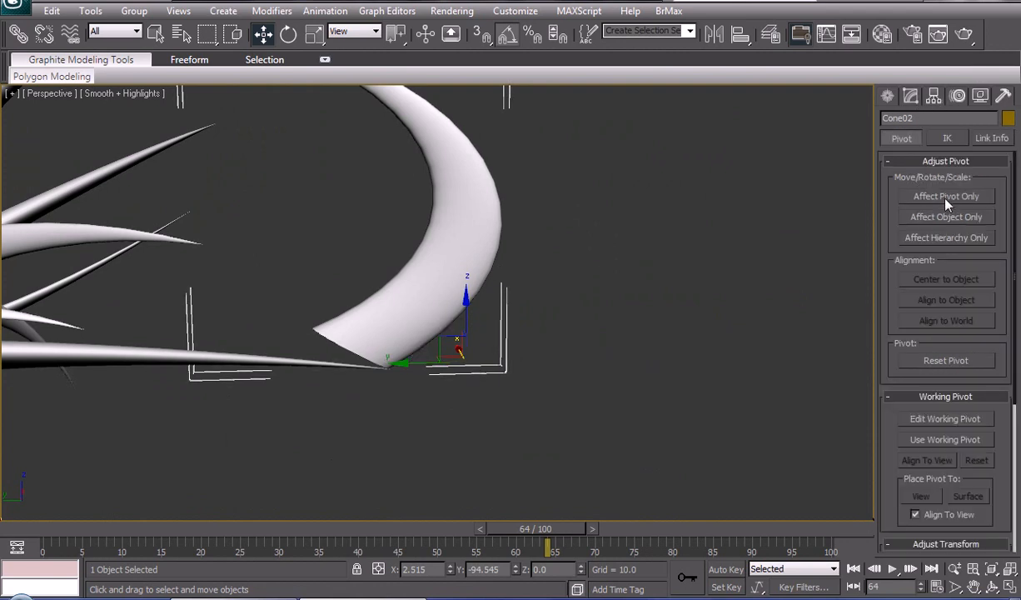
left_click(946, 197)
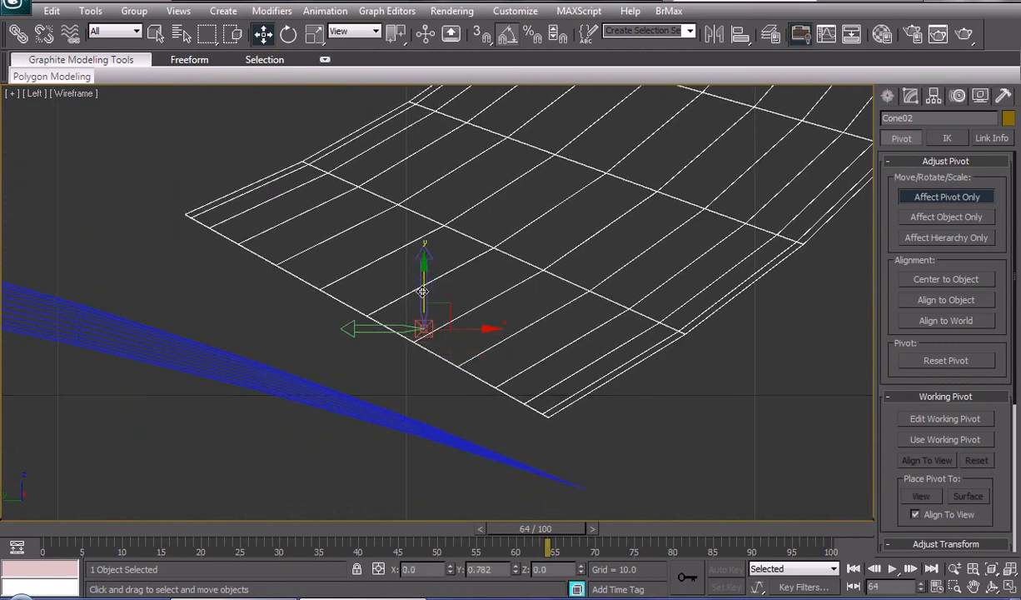
left_click_drag(424, 292, 446, 308)
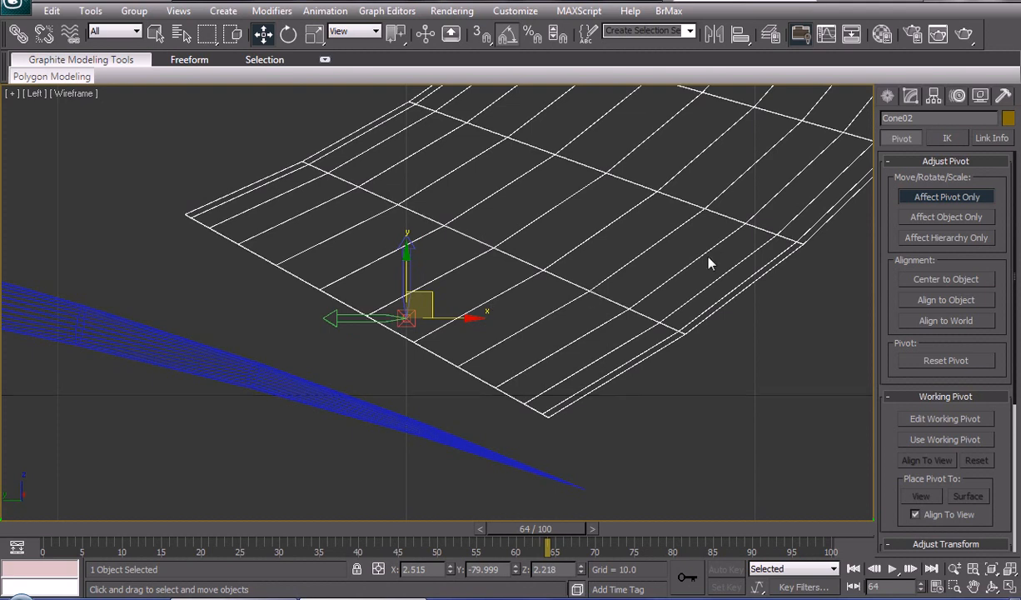
left_click(979, 95)
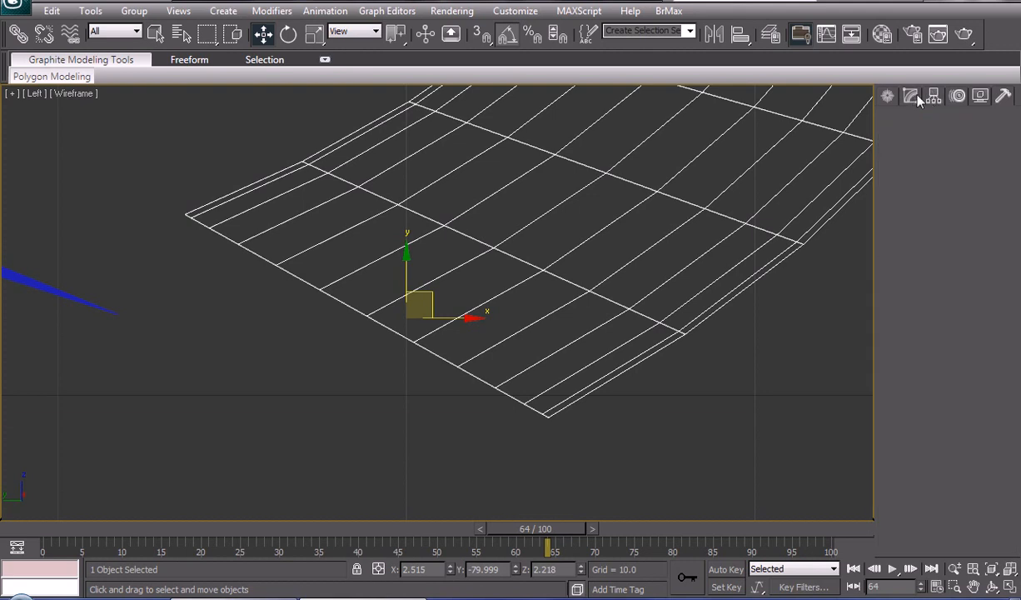
Show the bent spike's modifier stack and bring up its collapse options.
left_click(909, 95)
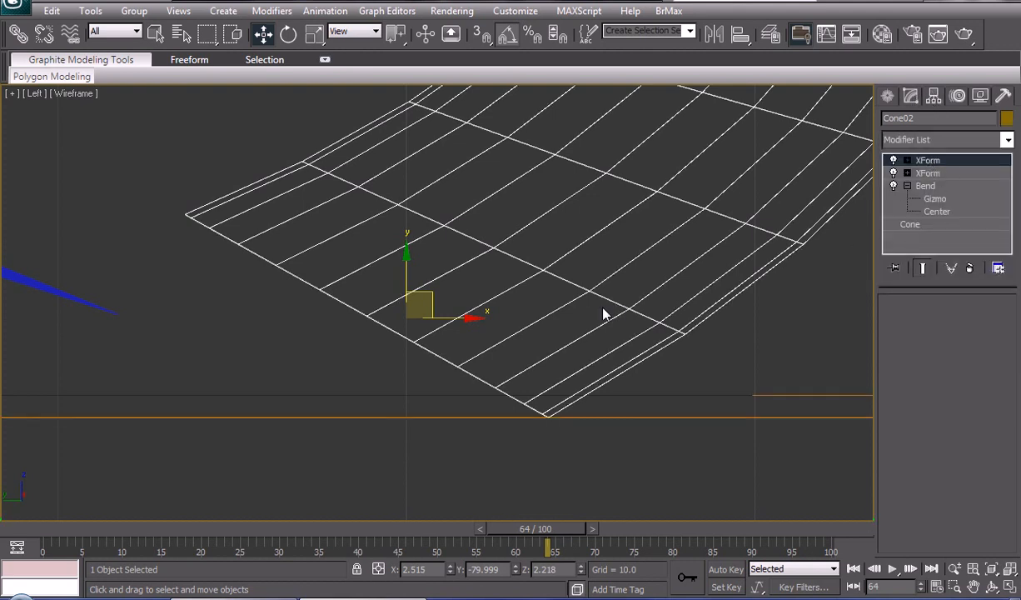
right_click(926, 160)
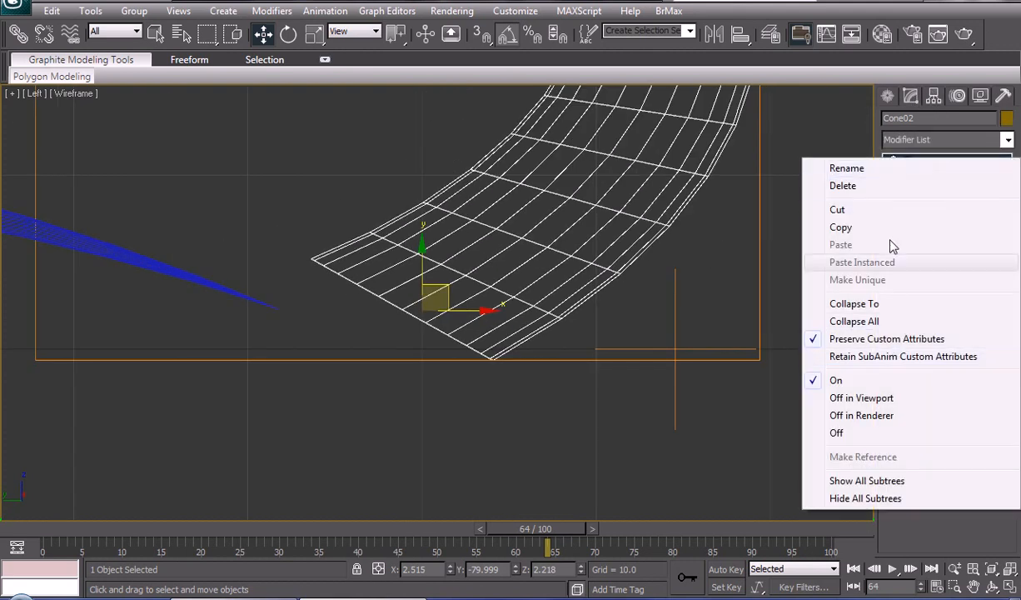